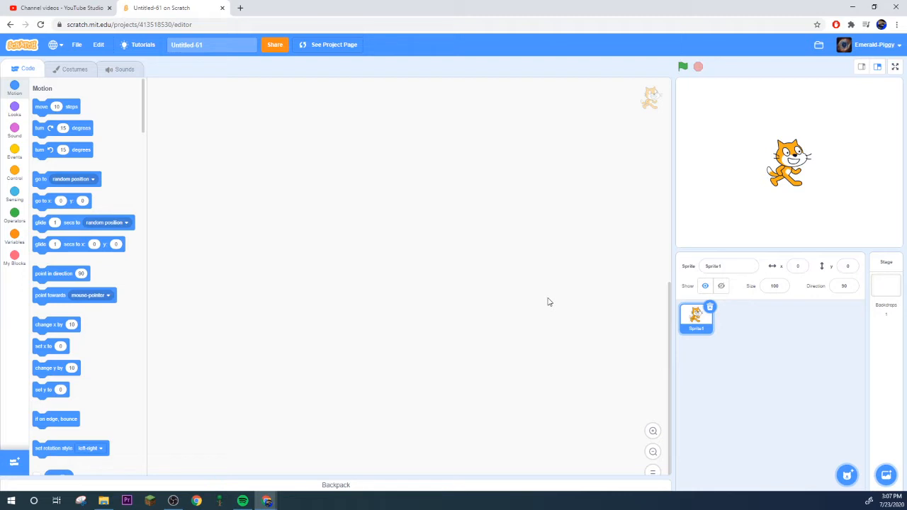
mouse_move(280, 368)
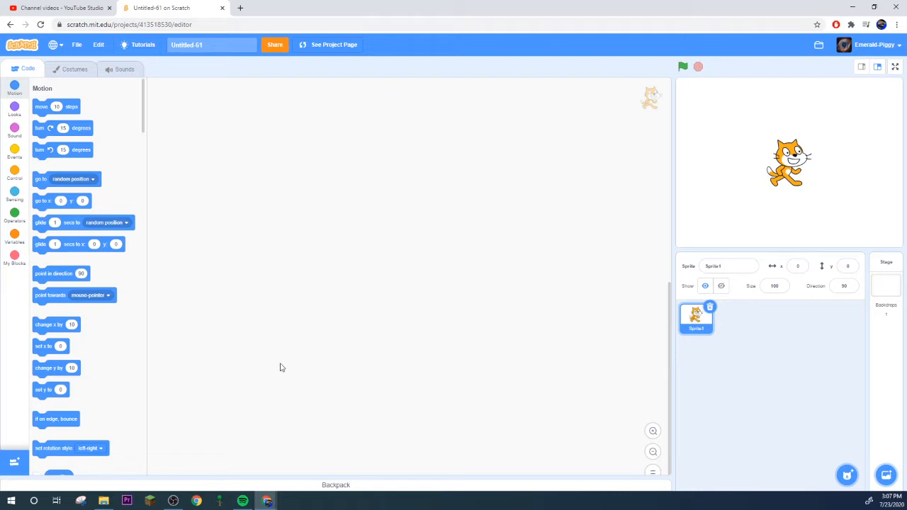
Name the cat sprite 'calculatorCat' in the sprite name field.
left_click(14, 212)
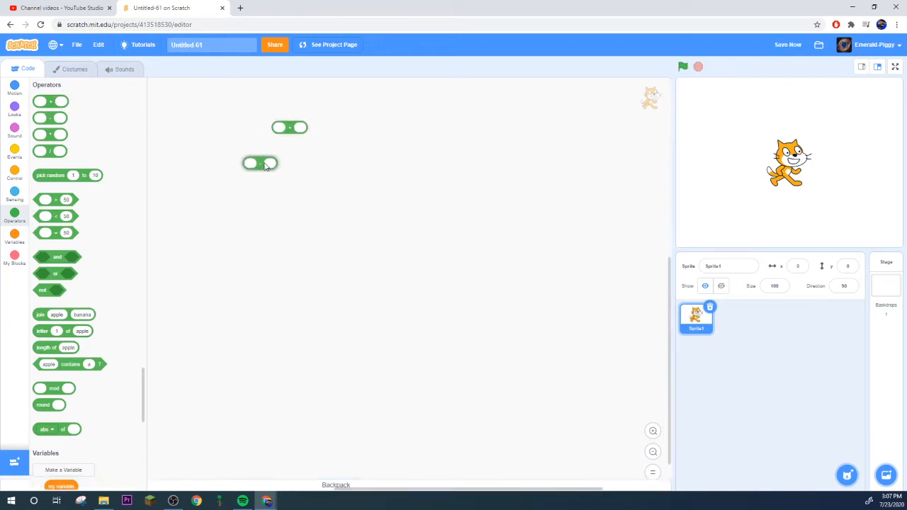
left_click_drag(260, 164, 288, 191)
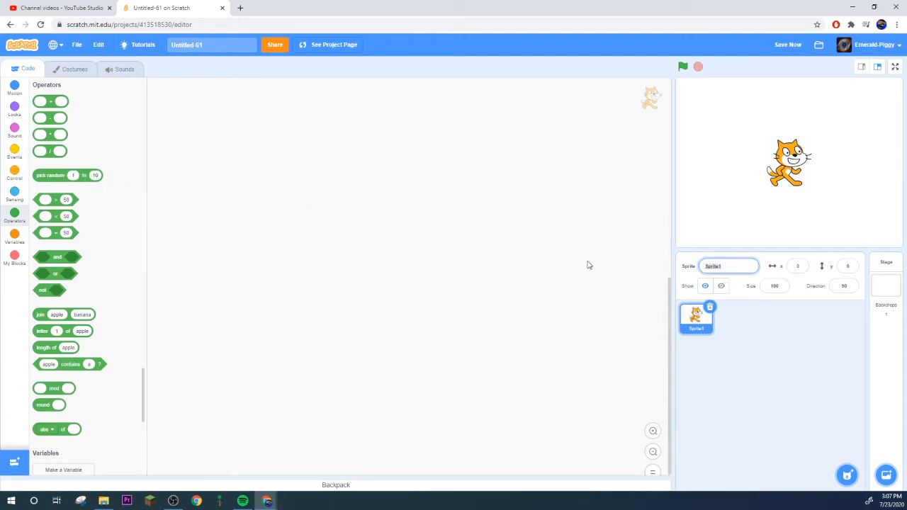
type("calculatorCat")
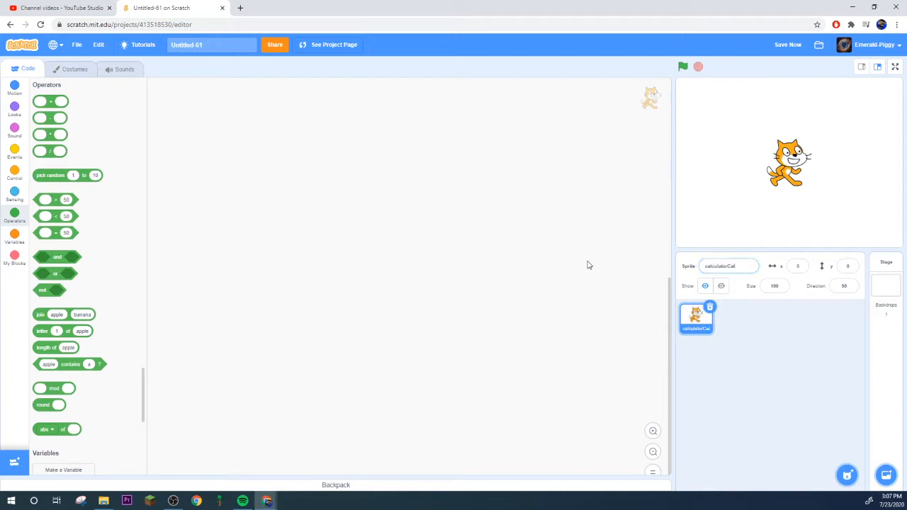
left_click(74, 69)
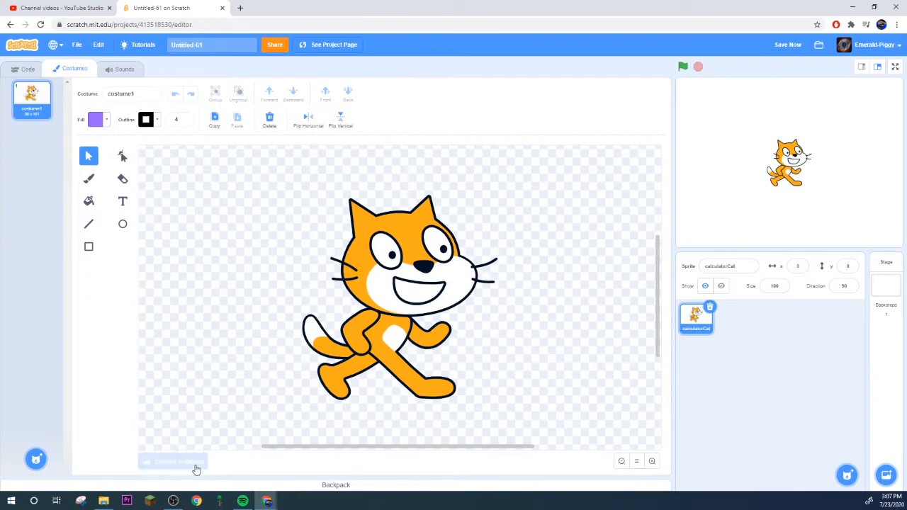
Convert the cat costume to bitmap and draw width-5 line glasses over its eyes.
left_click(172, 461)
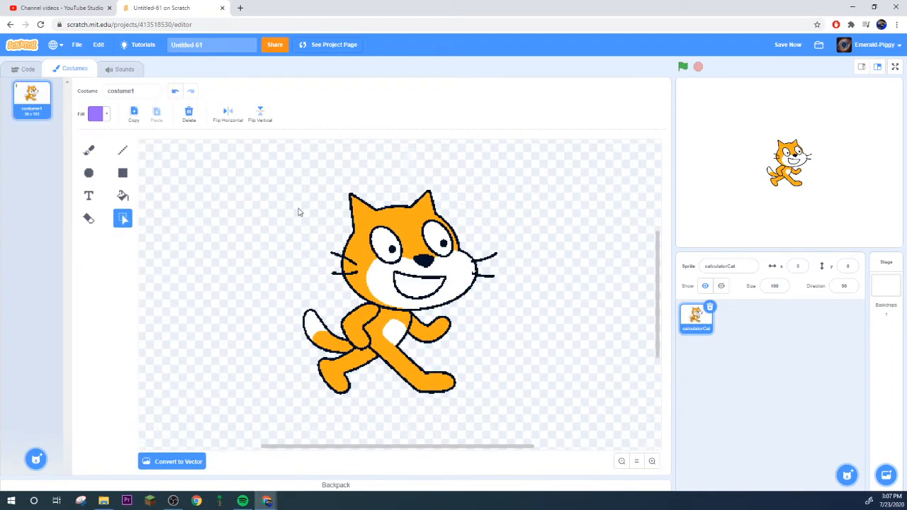
left_click(652, 461)
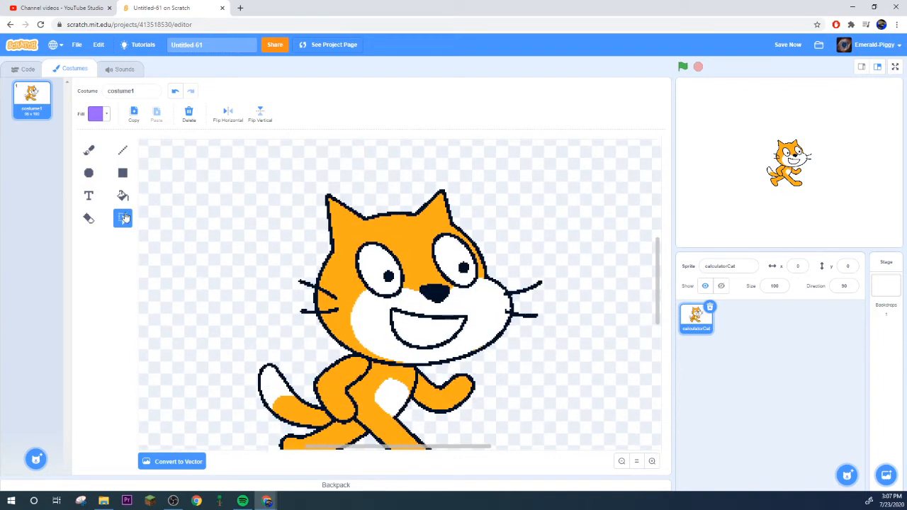
left_click(95, 114)
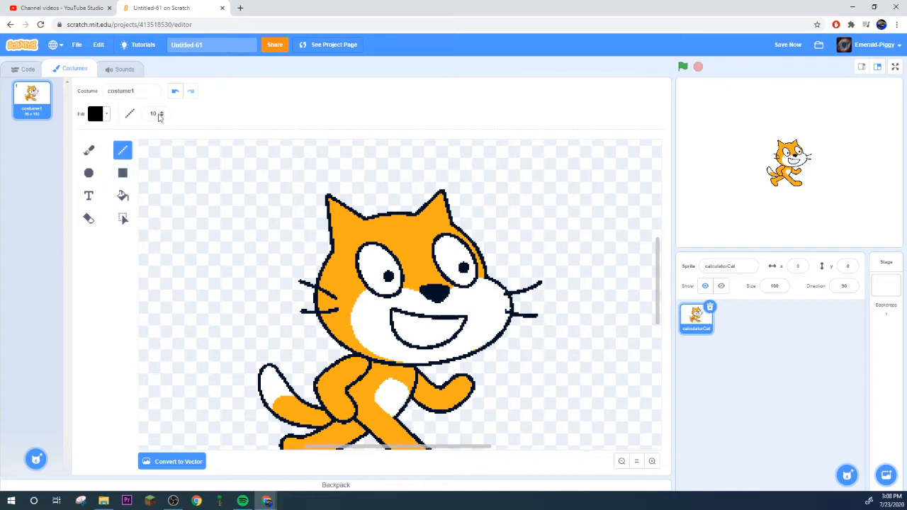
left_click(161, 117)
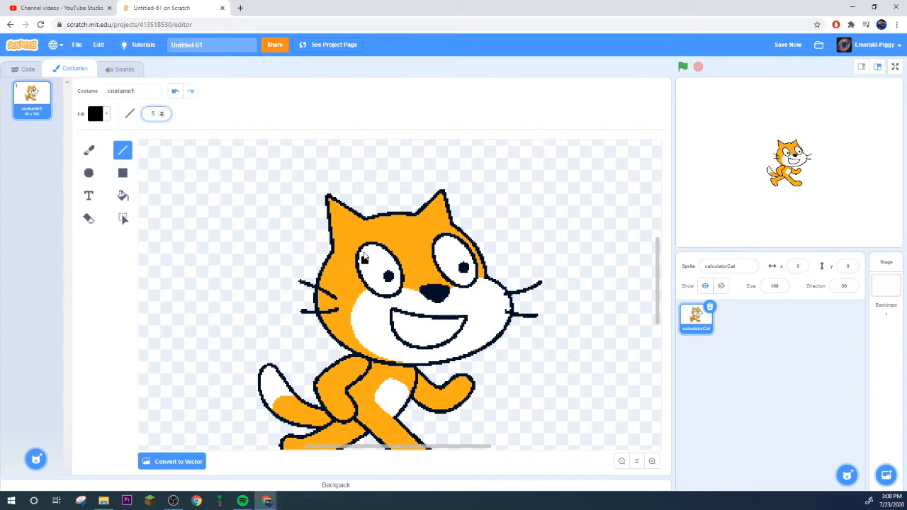
left_click_drag(363, 255, 344, 294)
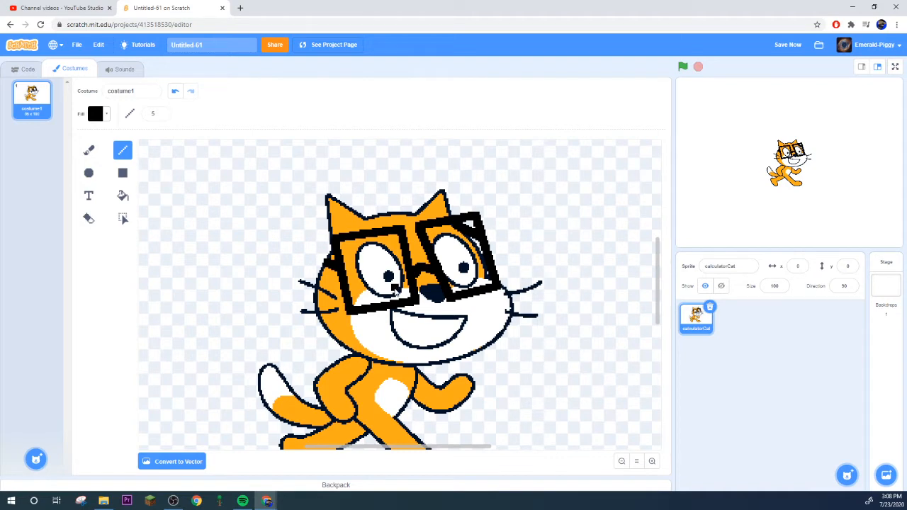
Place a 'when green flag clicked' hat block in the sprite's script area.
left_click(28, 69)
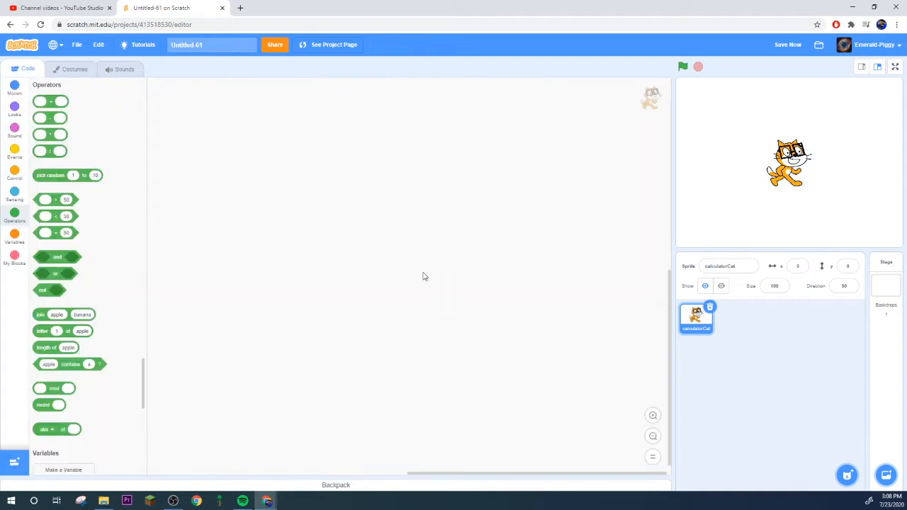
left_click(774, 285)
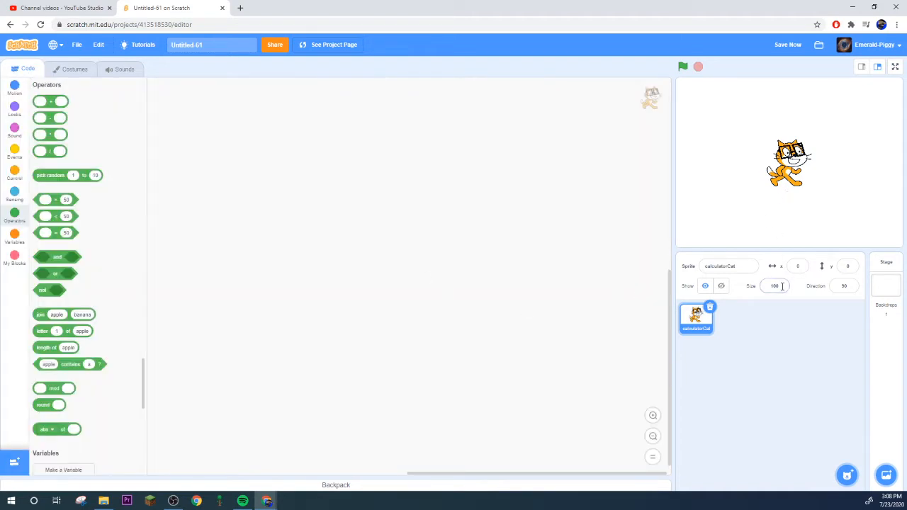
left_click(14, 149)
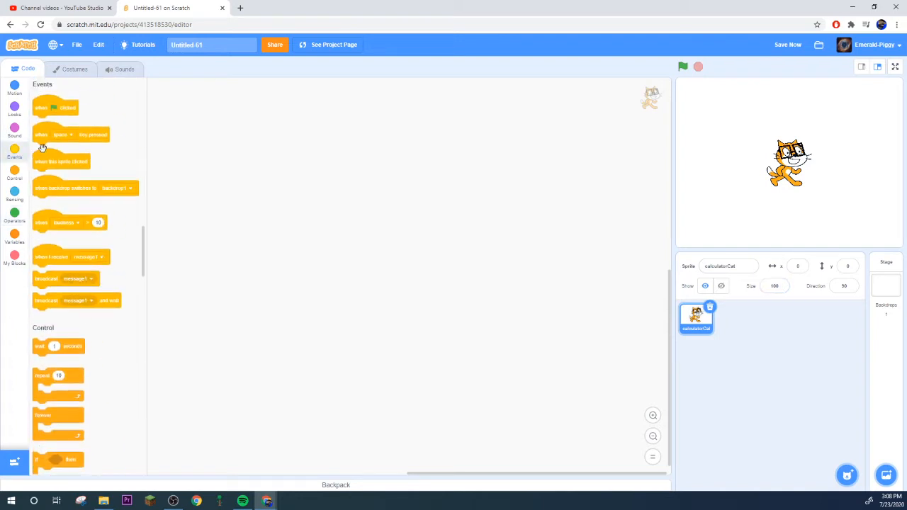
left_click_drag(55, 107, 175, 95)
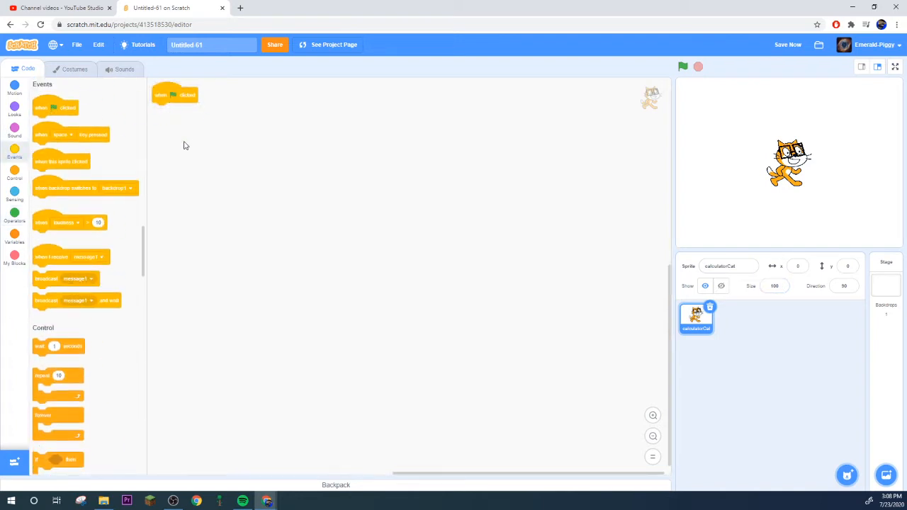
Add an ask block listing 1. addition, 2. subtraction, 3. multiplication, 4. division.
left_click(15, 176)
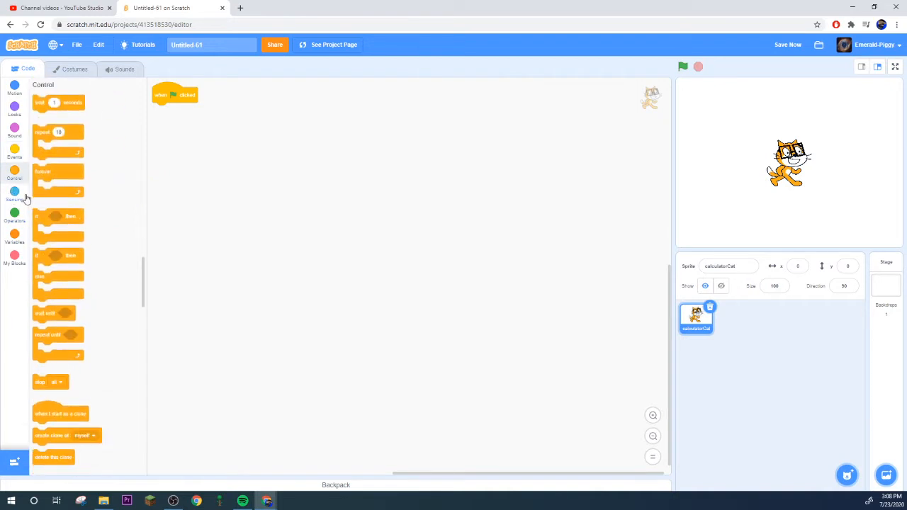
left_click(14, 195)
type("What would you like to do? (1. addition")
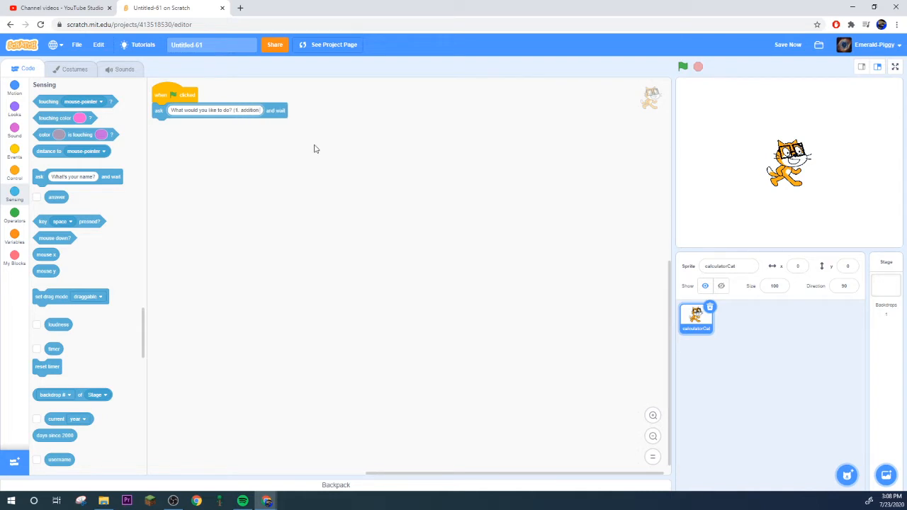
type("2. subtraction 3.")
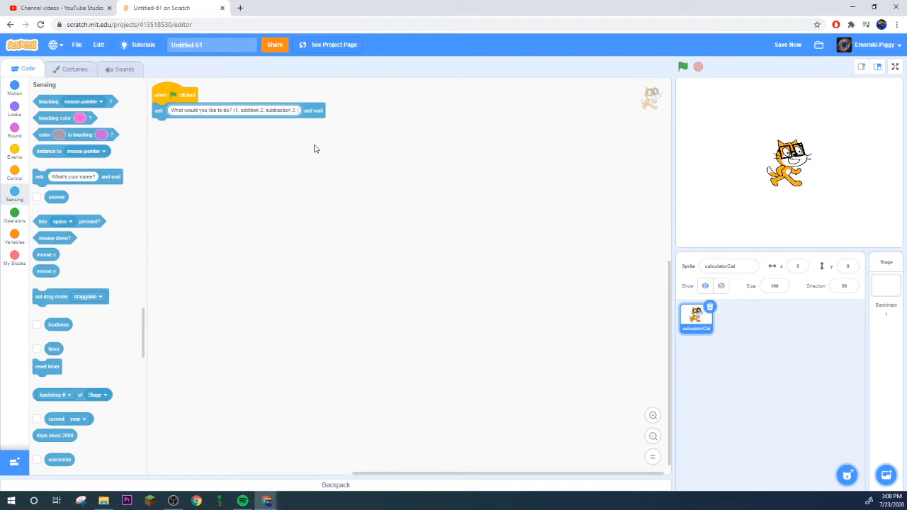
type("multiplication 4. division)")
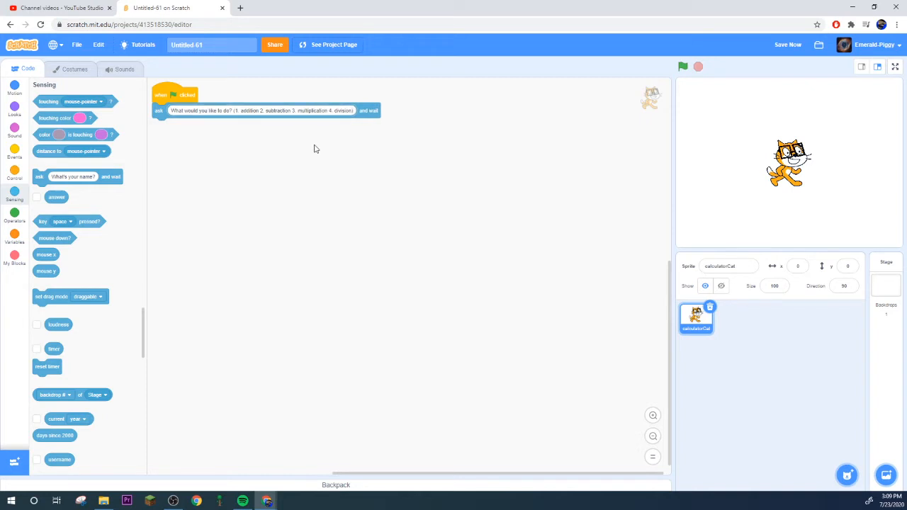
left_click(788, 45)
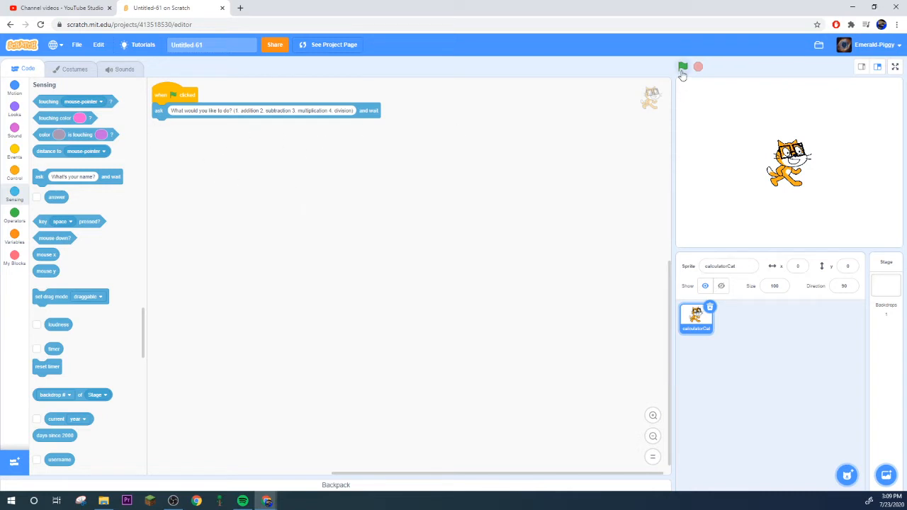
Put an ask 'What is your first number?' block inside the if answer = 1 block.
left_click(682, 66)
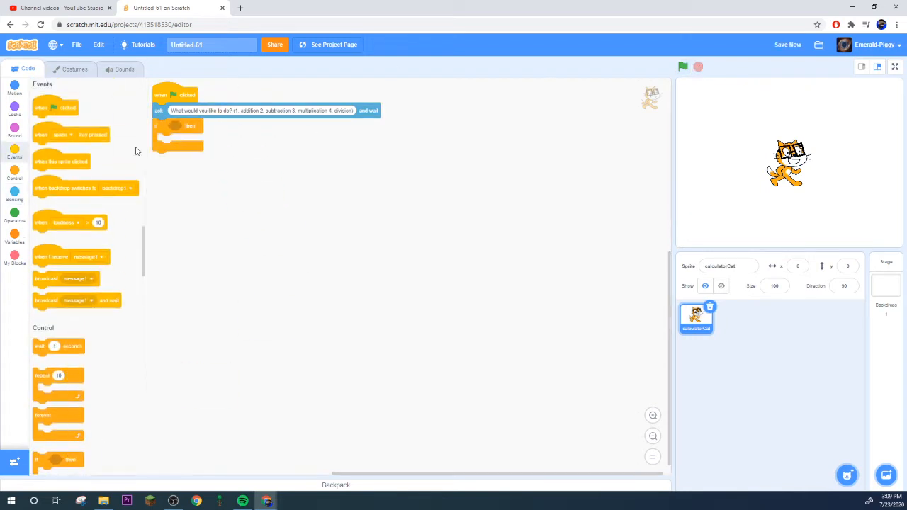
left_click(14, 212)
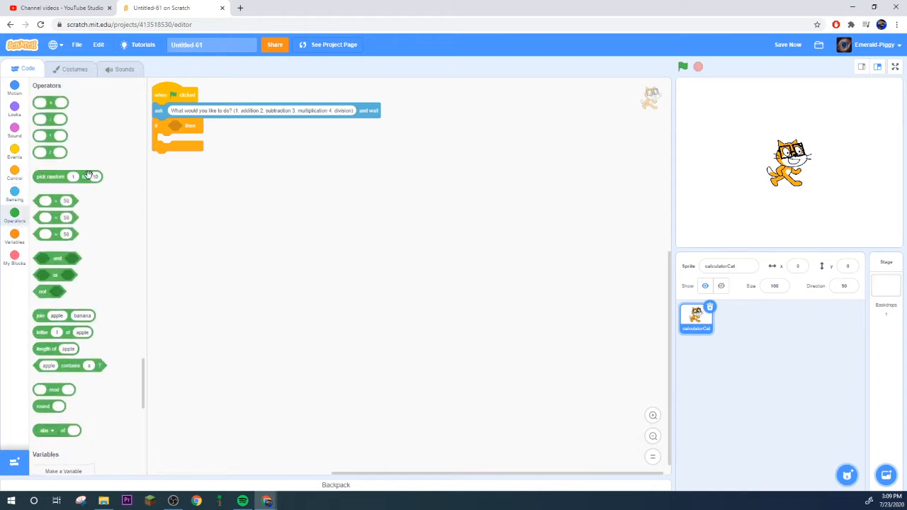
scroll("down", 3)
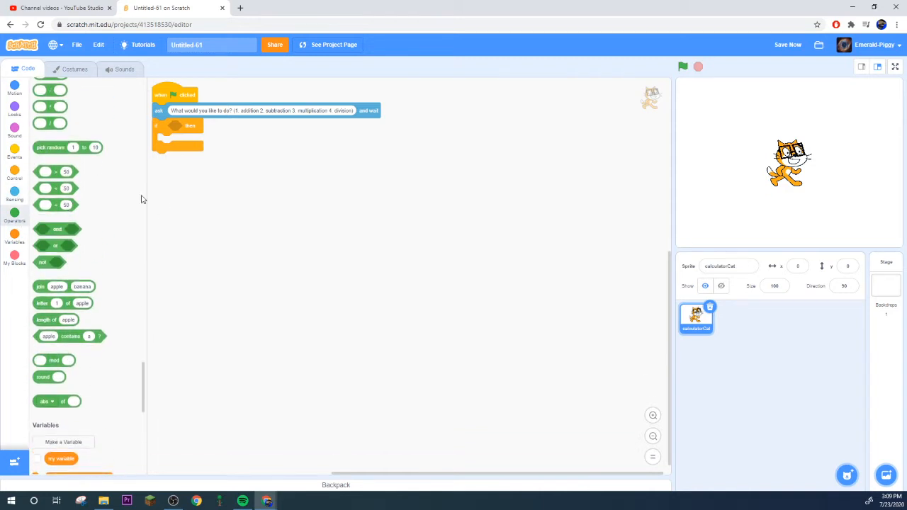
left_click(14, 200)
type("1")
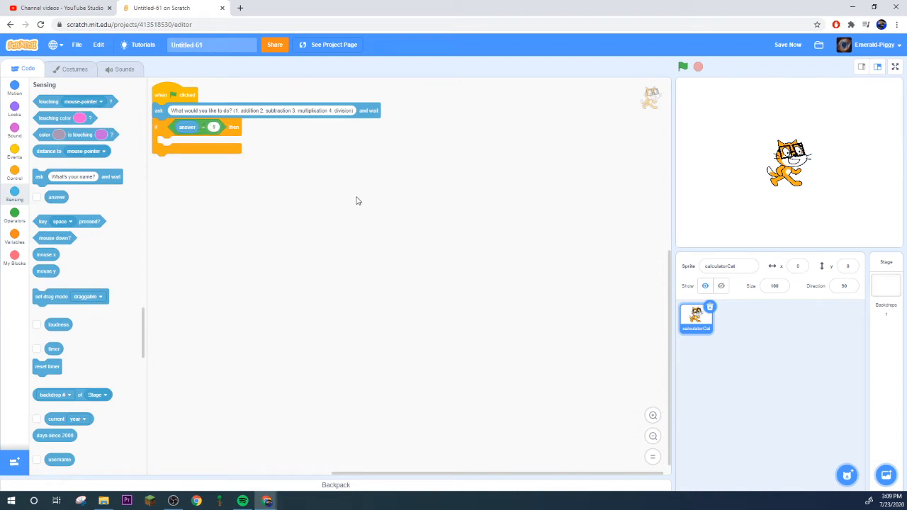
mouse_move(32, 143)
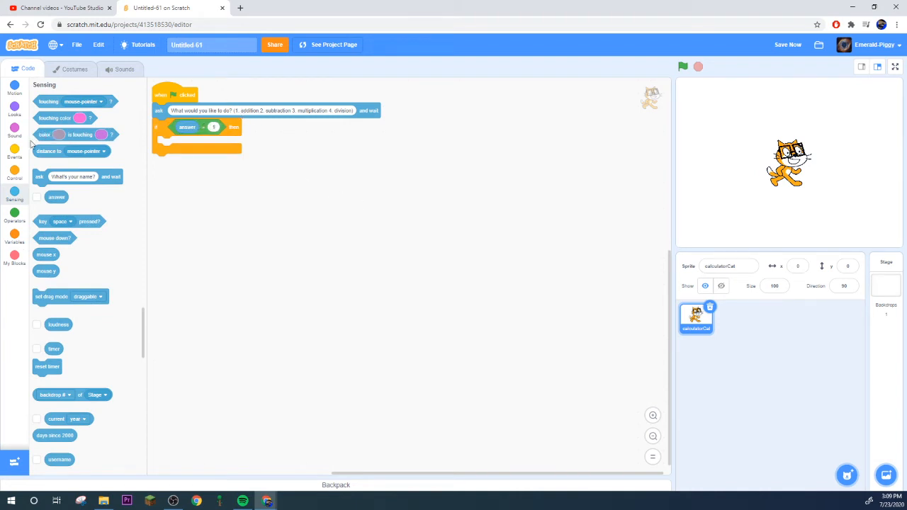
left_click_drag(78, 176, 197, 143)
type("What is your first number?")
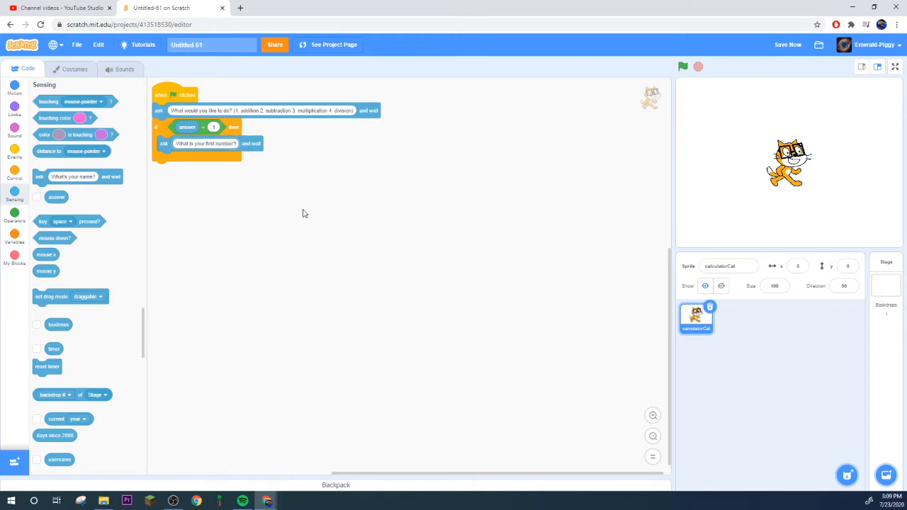
left_click(14, 238)
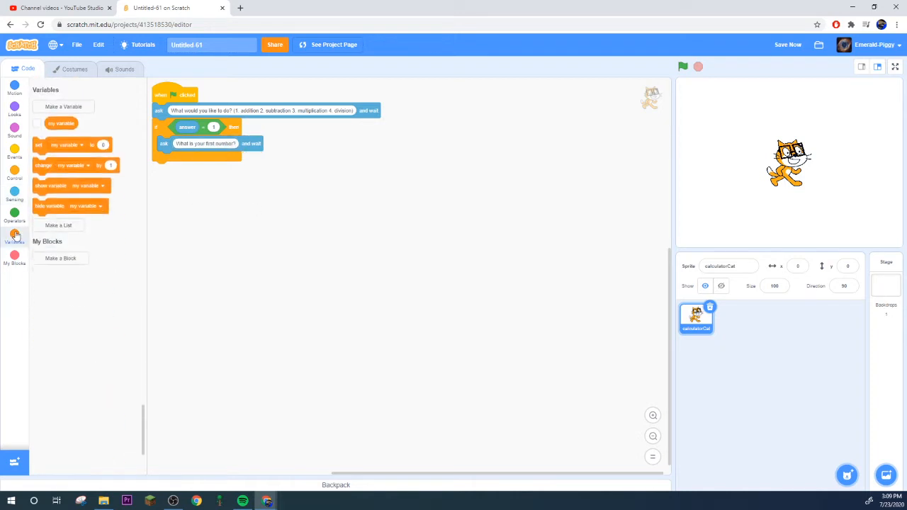
Make a '1st Number' variable available for all sprites.
left_click(63, 106)
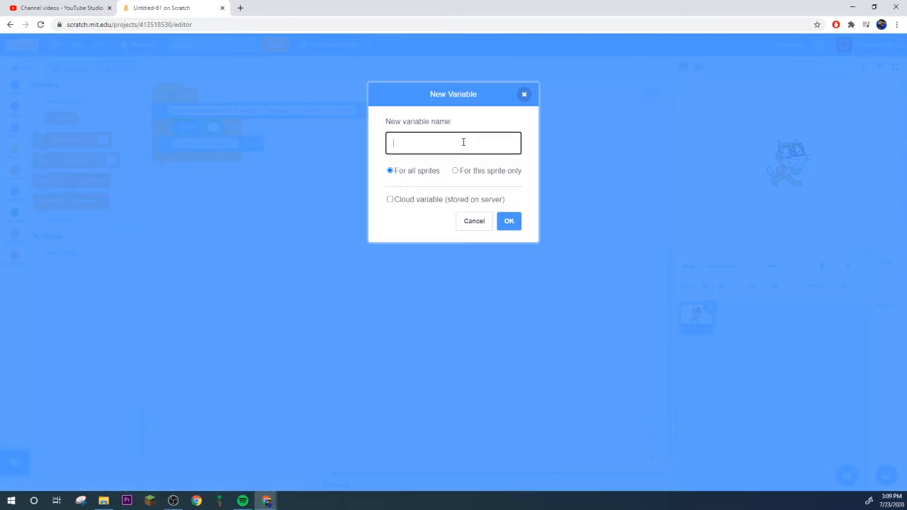
type("1st Number")
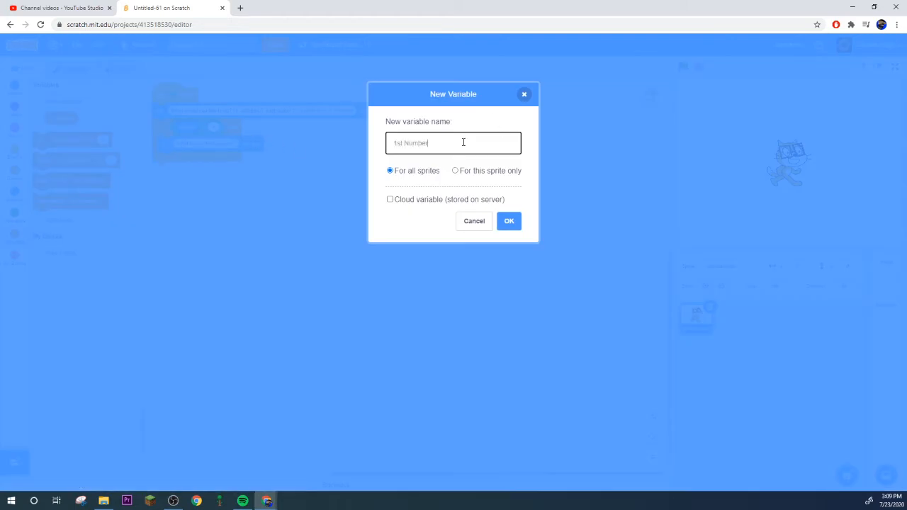
left_click(509, 220)
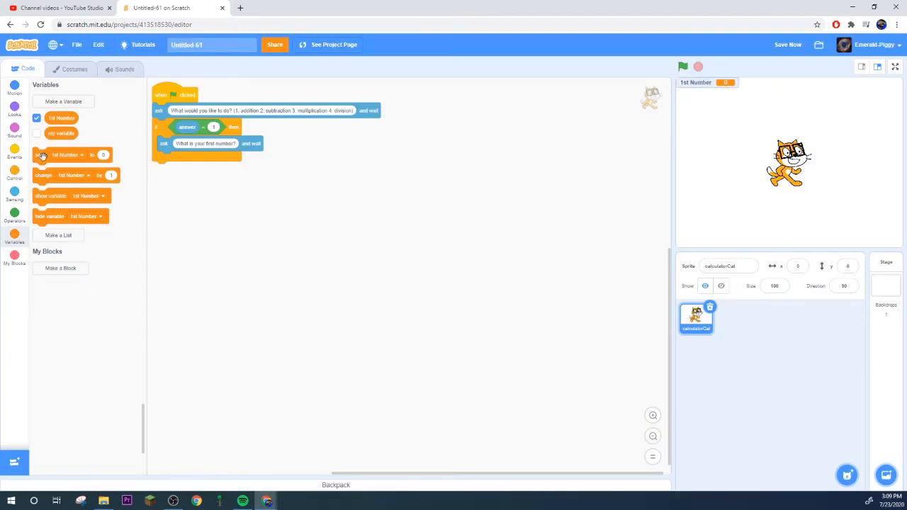
Set 1st Number to the answer, then duplicate the ask/set pair below it.
left_click_drag(64, 154, 191, 158)
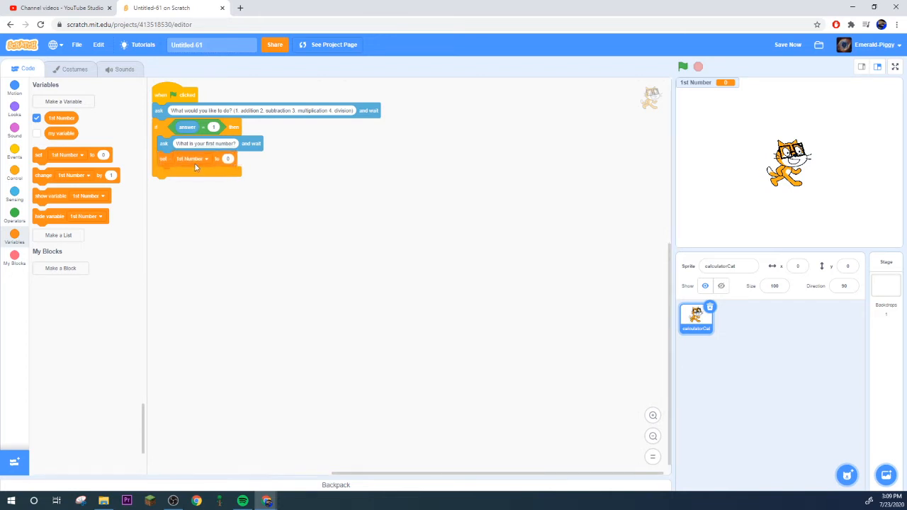
left_click(14, 191)
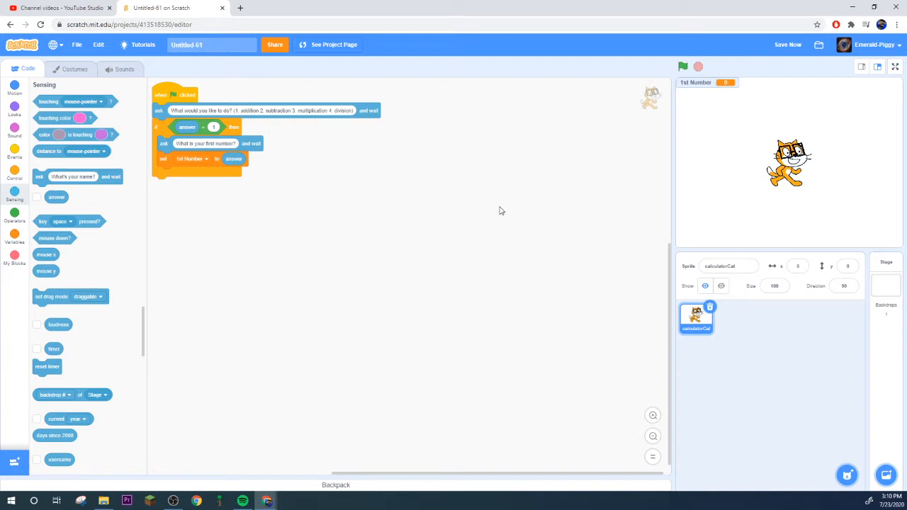
left_click_drag(205, 143, 205, 191)
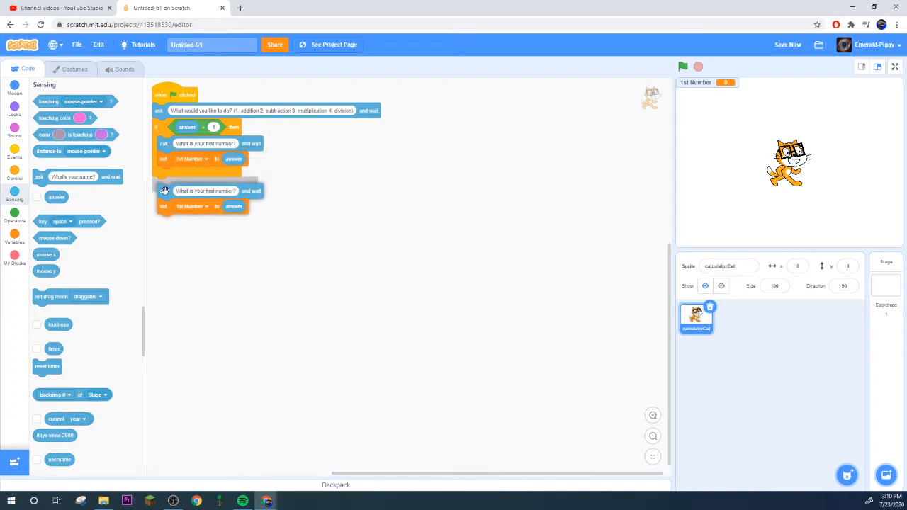
left_click_drag(205, 190, 205, 175)
type("econd")
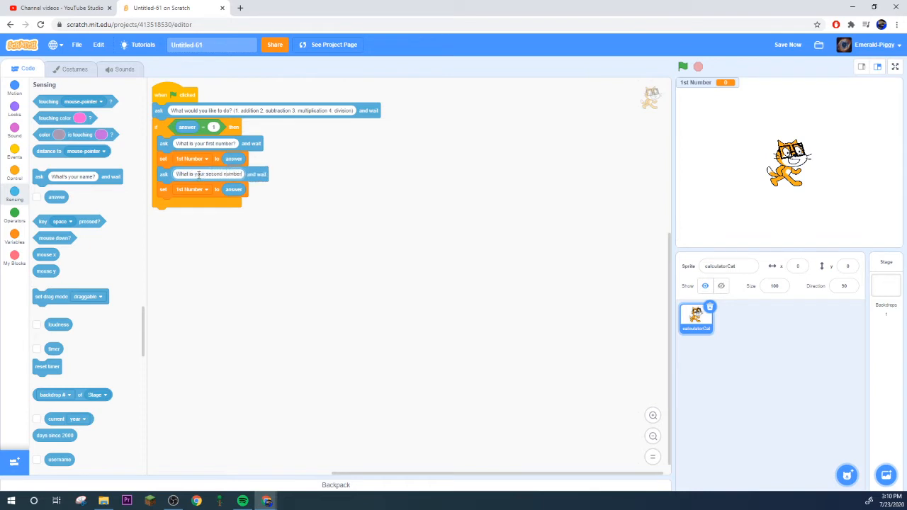
Rename 'my variable' to '2nd Number' and store the second answer in it.
left_click(14, 237)
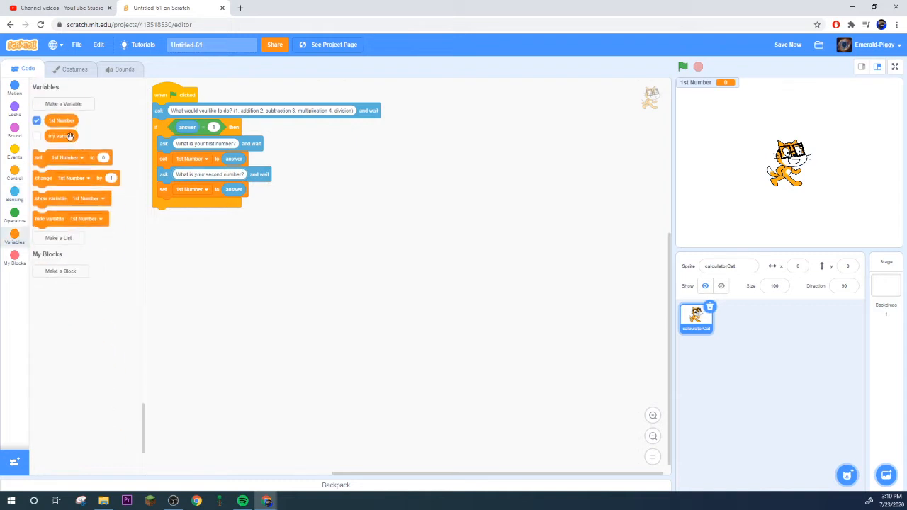
right_click(61, 135)
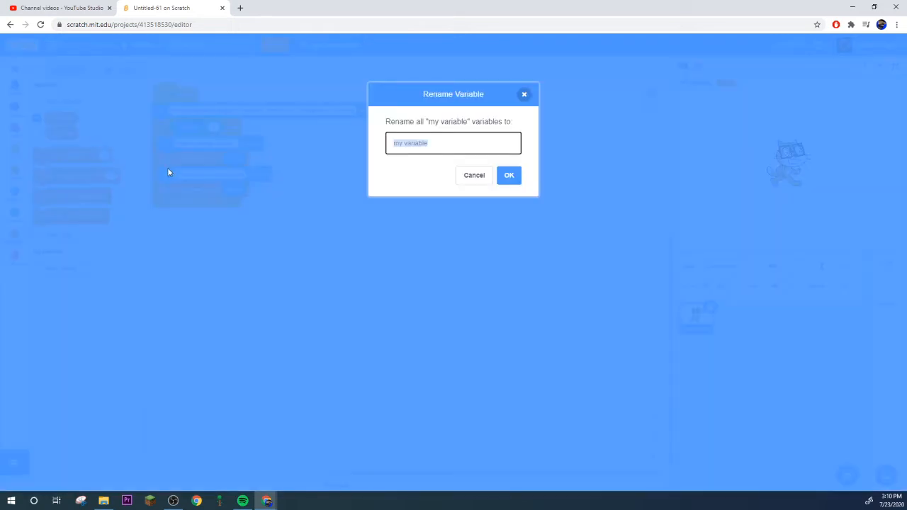
type("2nd Numb")
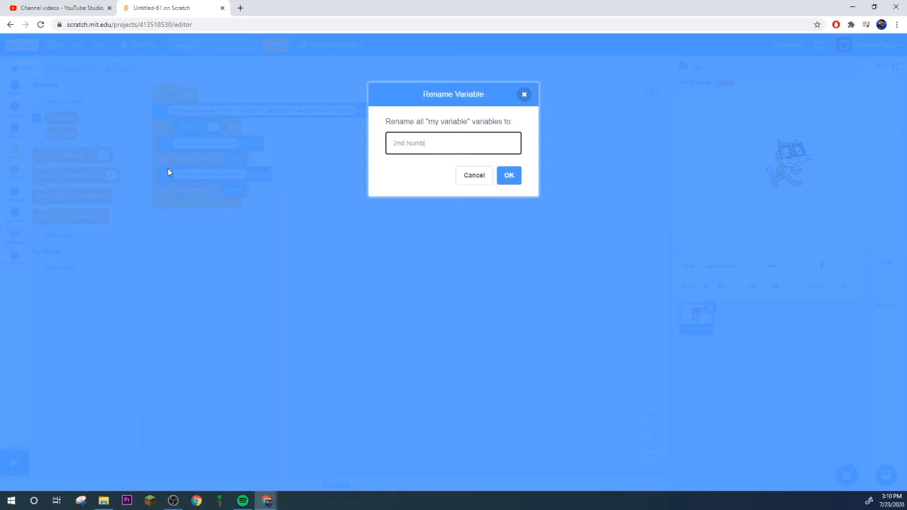
type("er")
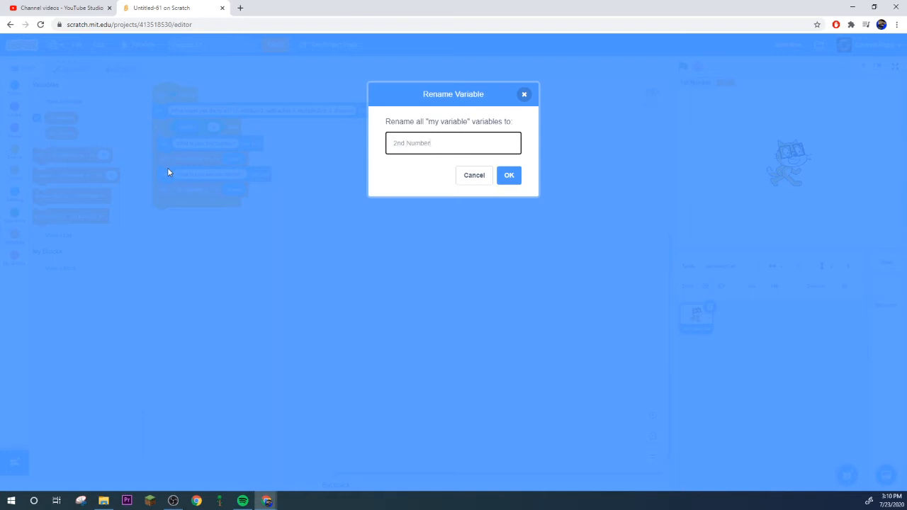
left_click(509, 175)
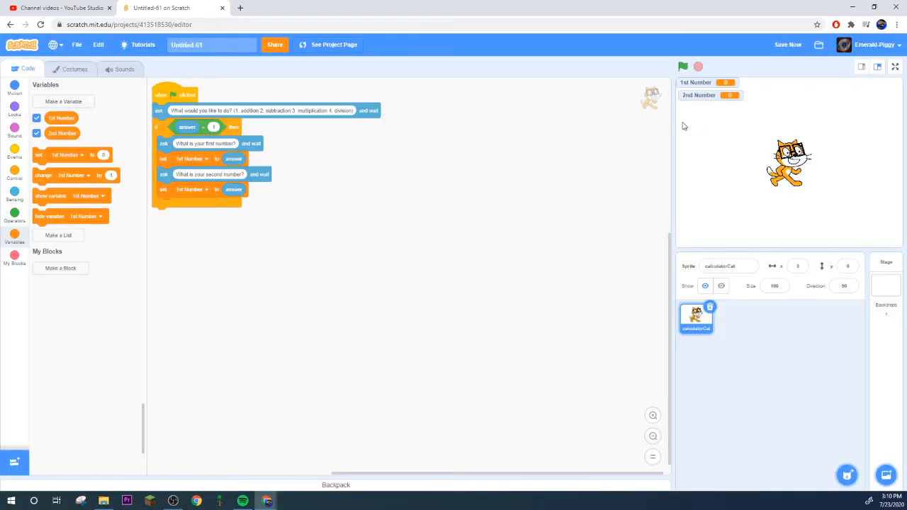
left_click_drag(710, 95, 869, 82)
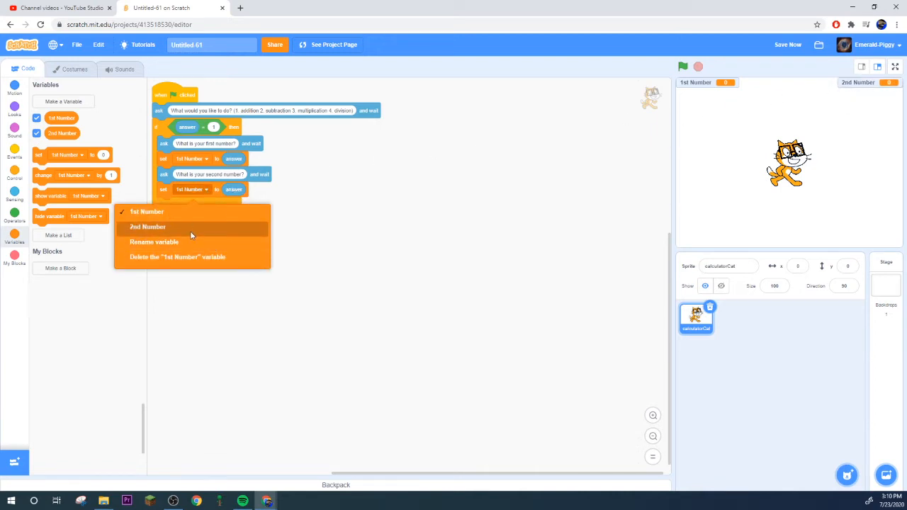
left_click(147, 226)
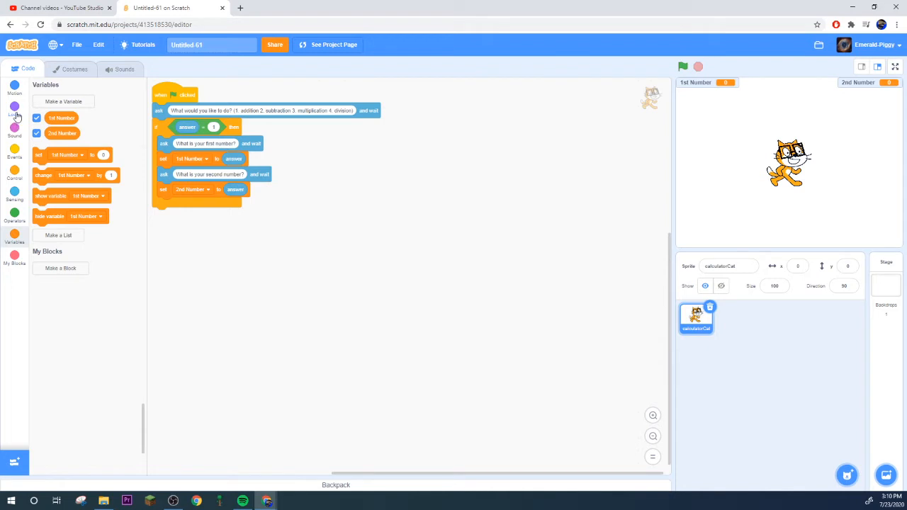
Build a say-for-2-seconds block joining 1st Number, '+', 2nd Number and '='.
left_click(15, 110)
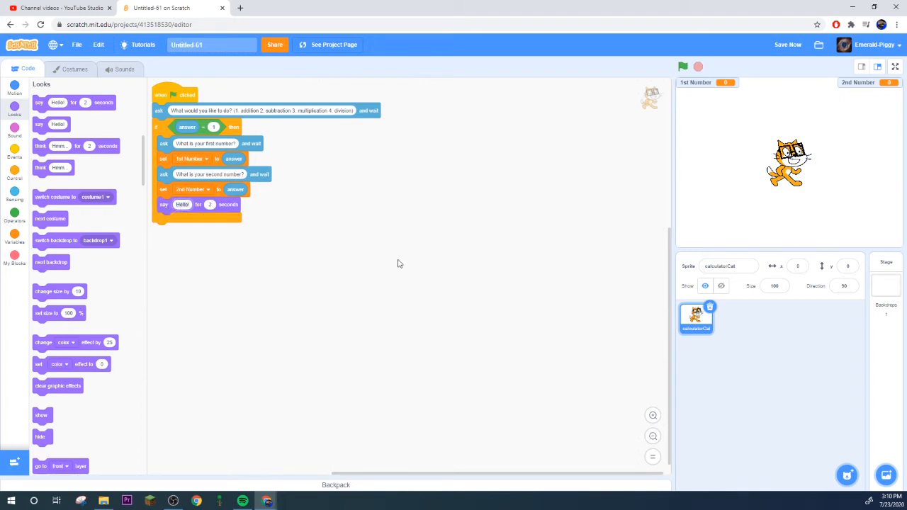
left_click(15, 220)
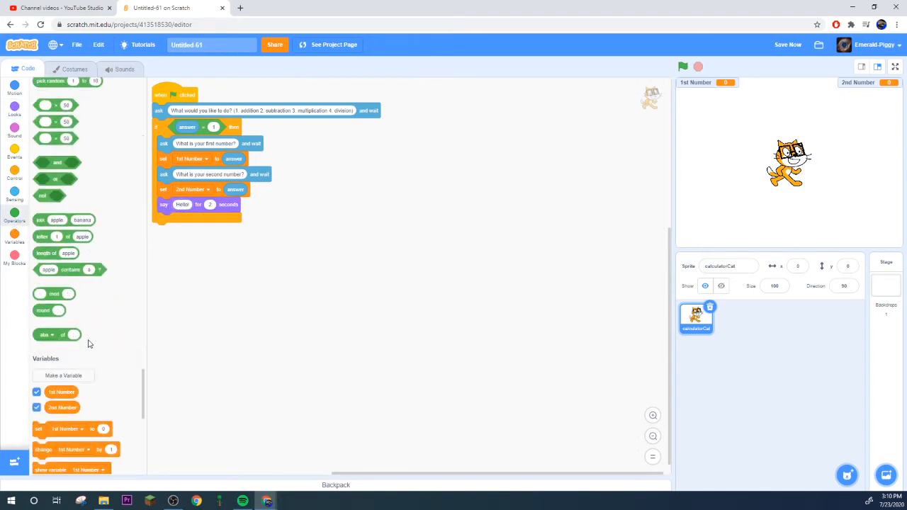
left_click_drag(63, 219, 210, 230)
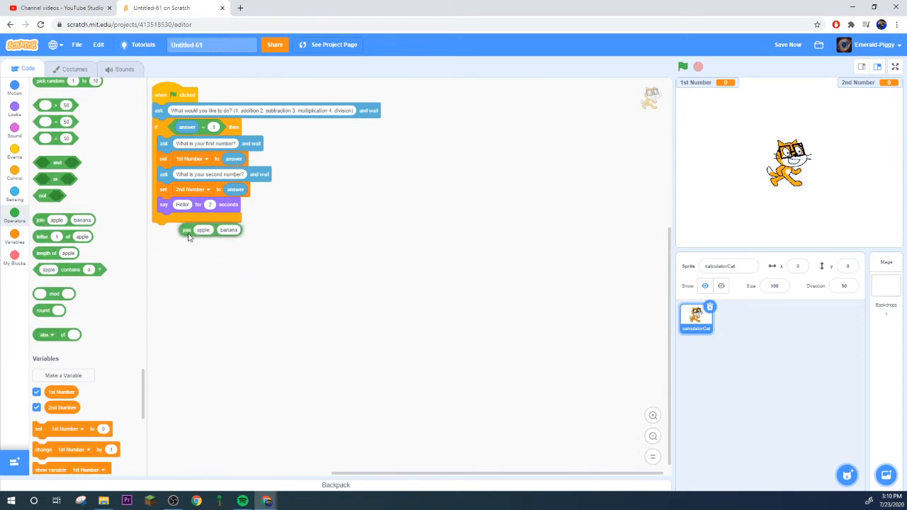
left_click(682, 66)
type("+")
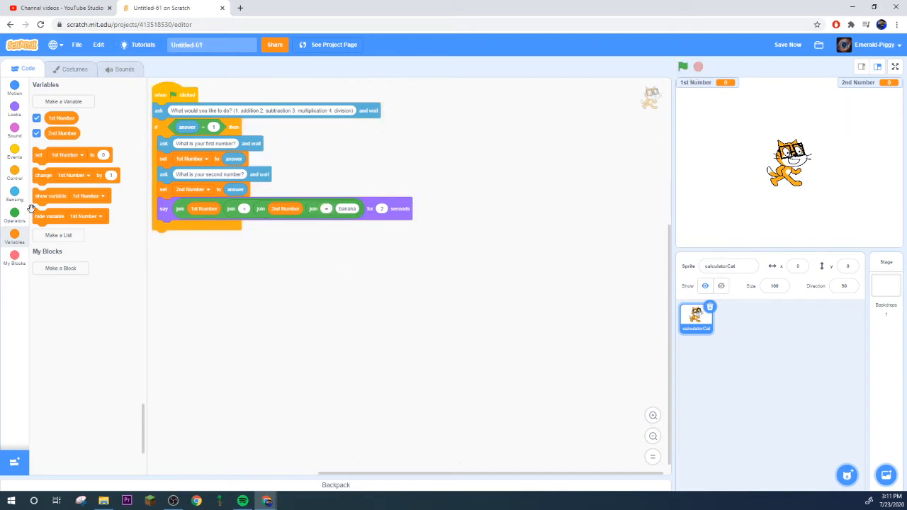
Create an Answer variable shown below the cat, and name the sprite nerdCat.
left_click(63, 101)
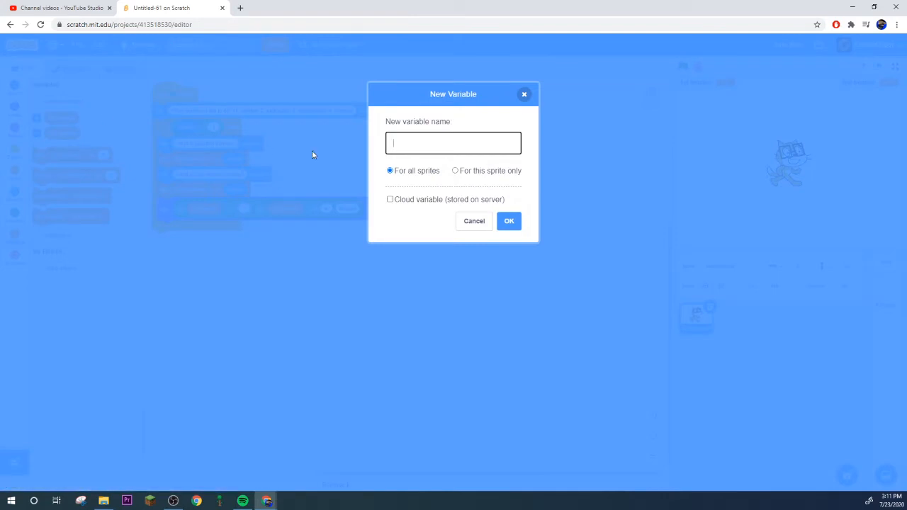
type("An")
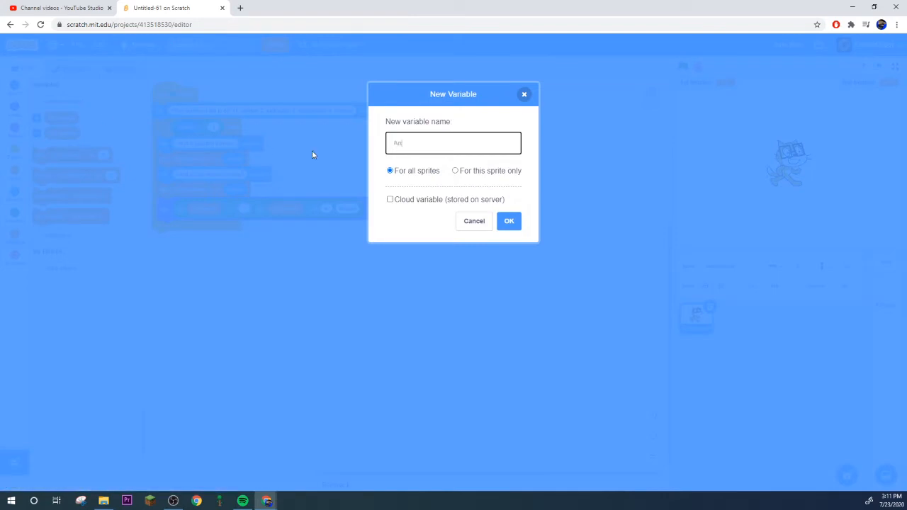
type("swer")
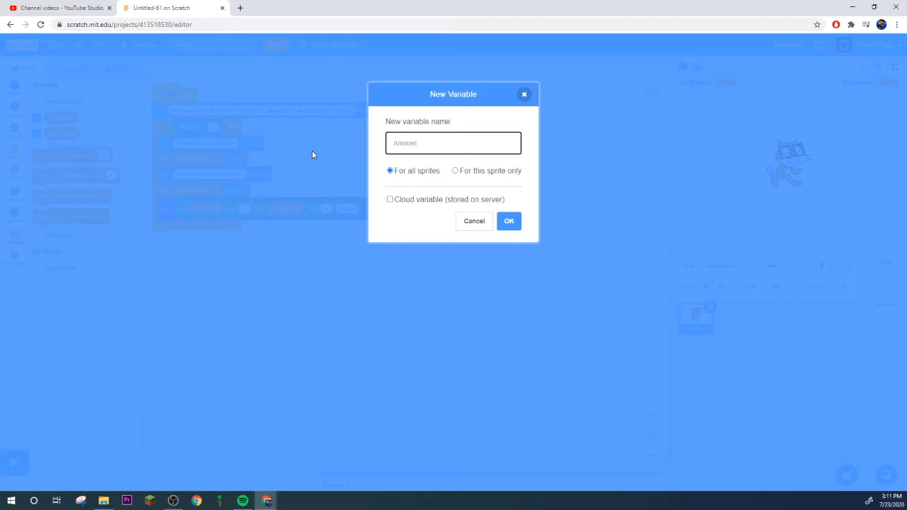
left_click(509, 220)
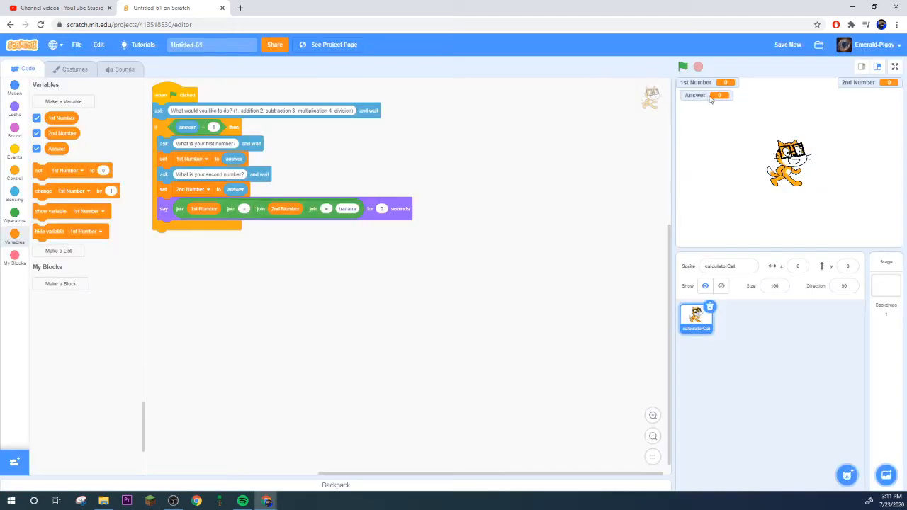
left_click_drag(706, 95, 786, 194)
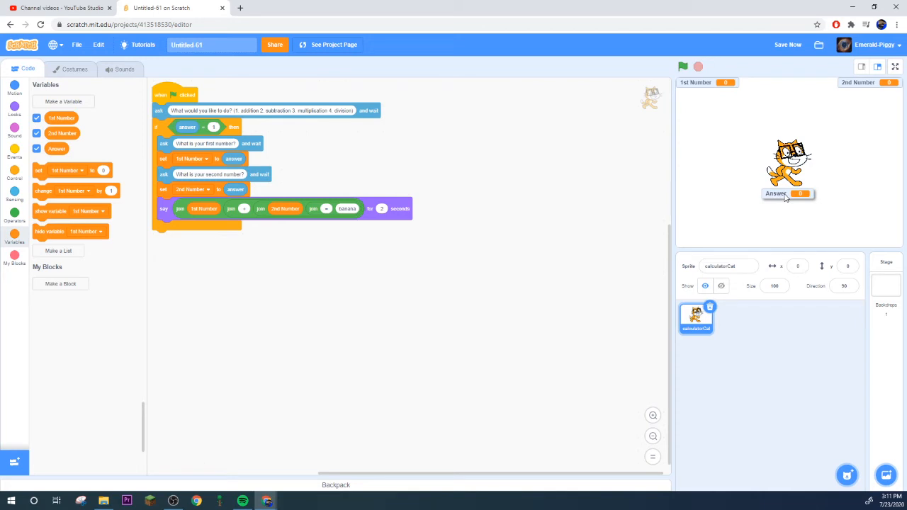
mouse_move(670, 213)
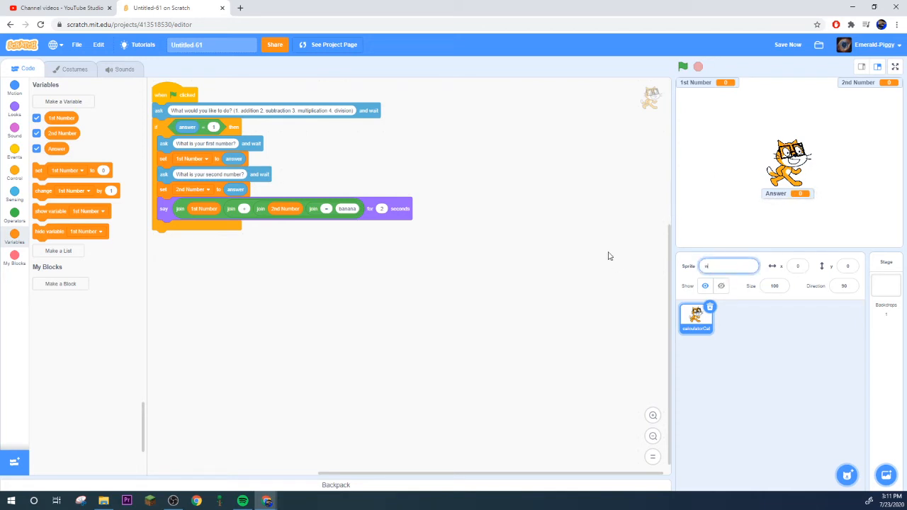
type("nerdCat")
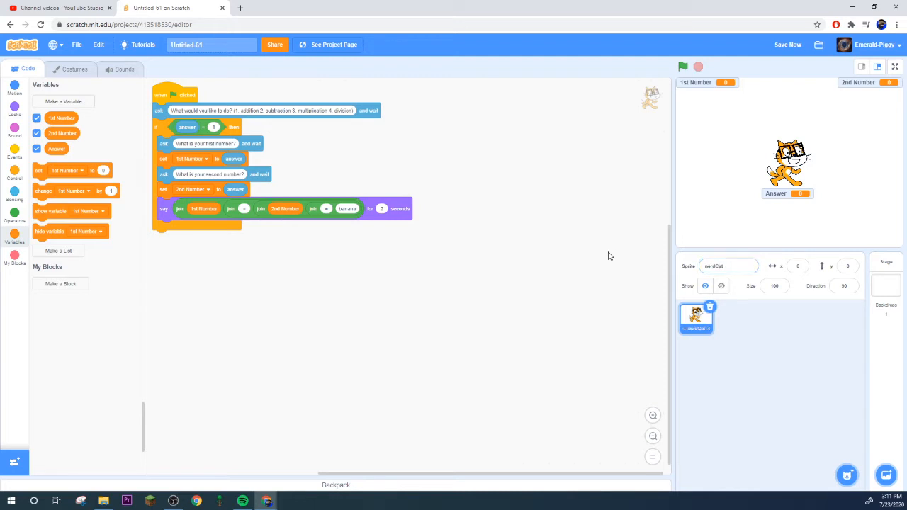
Add start-of-script reset blocks for 2nd Number and Answer, then save the project.
left_click(787, 45)
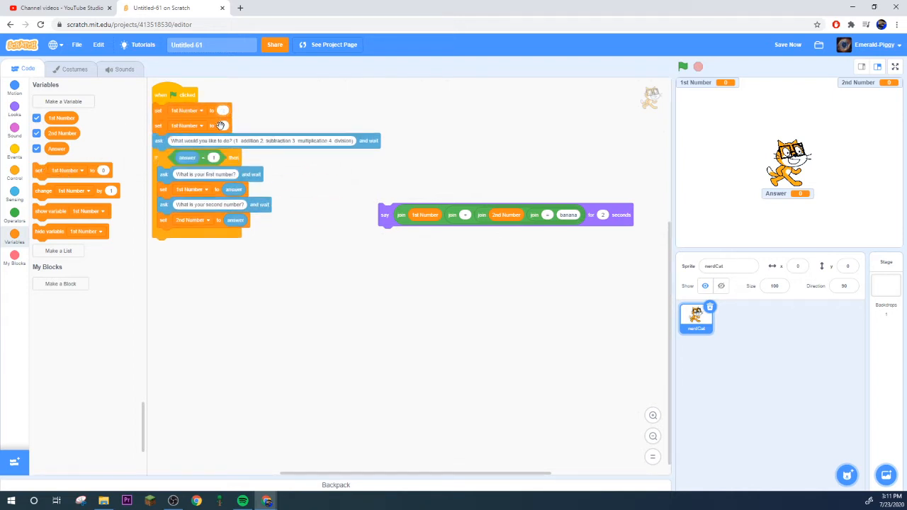
left_click(186, 126)
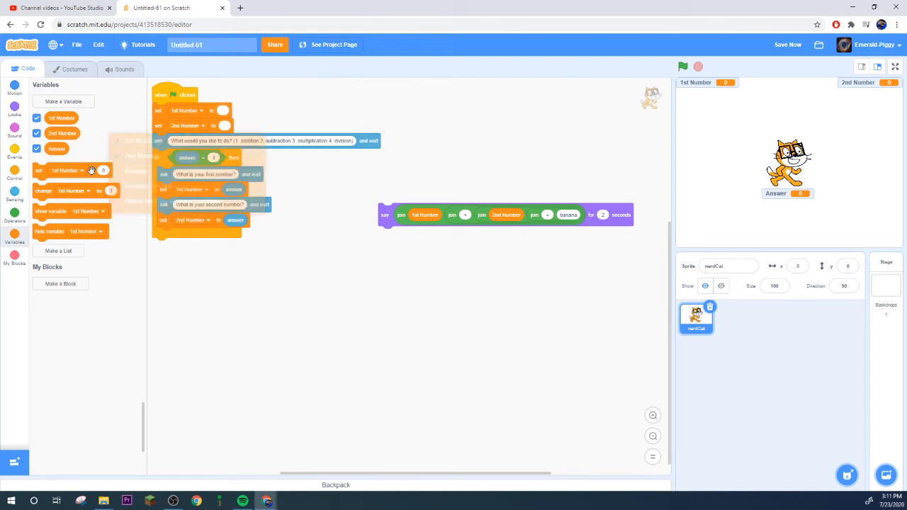
left_click(206, 140)
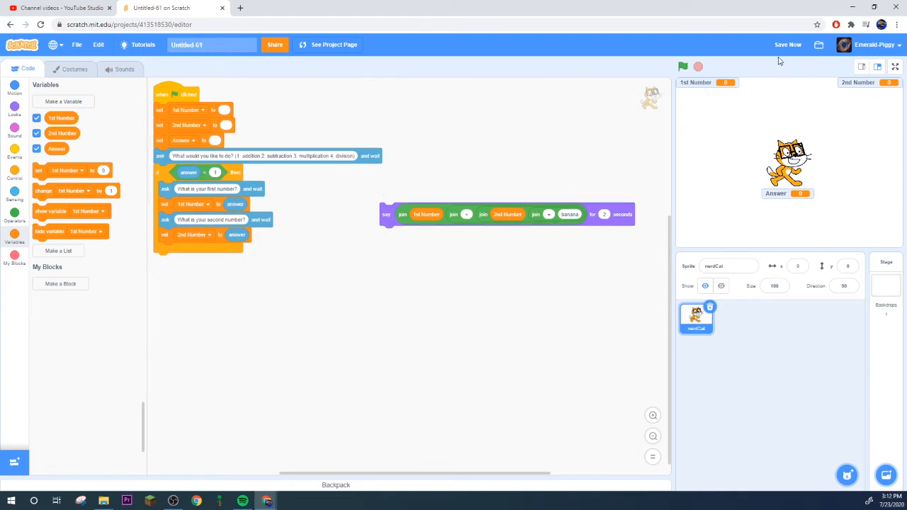
left_click(787, 44)
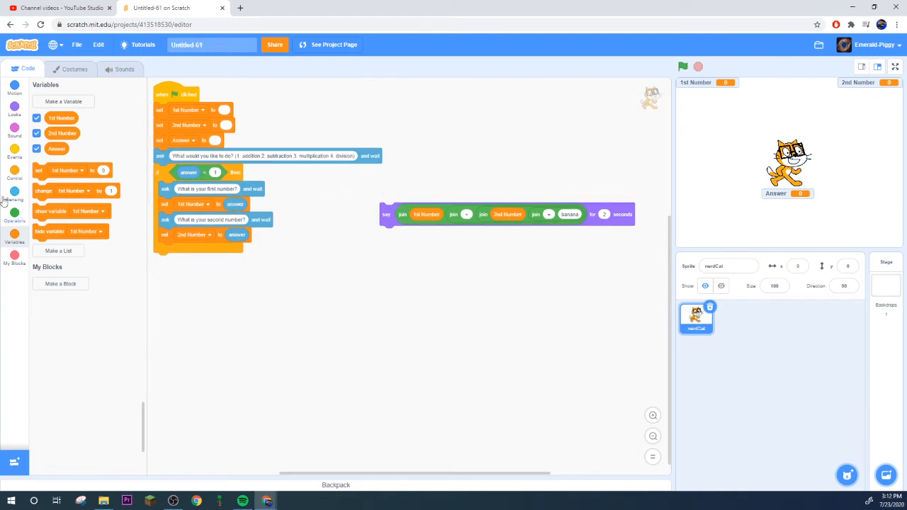
Add a set Answer block after the second question for 1st Number + 2nd Number.
left_click(14, 213)
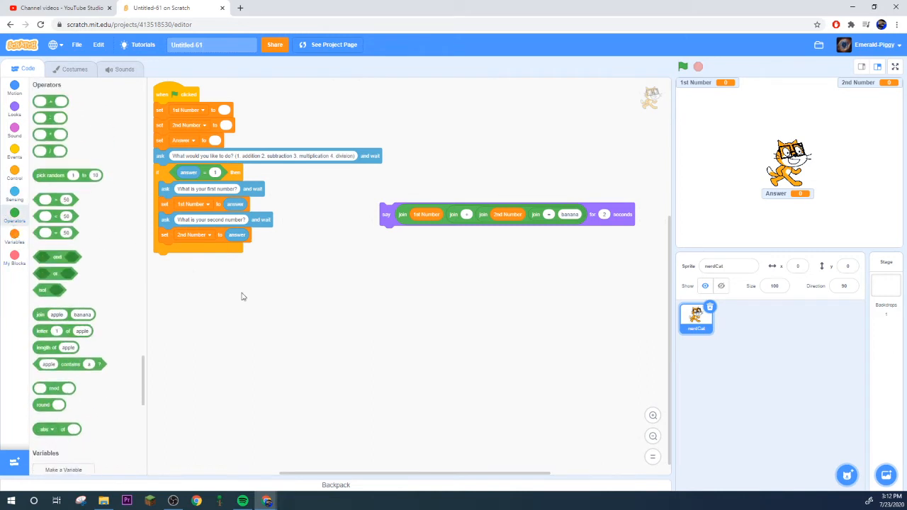
left_click(14, 237)
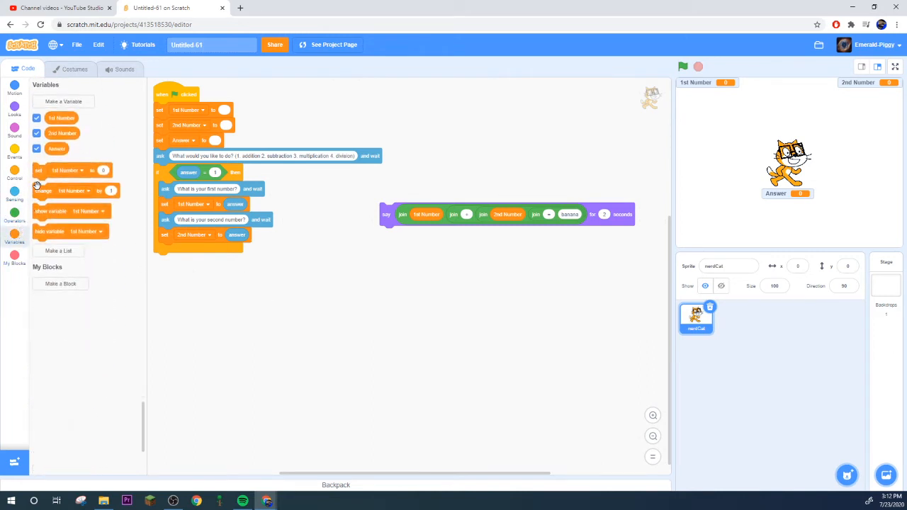
left_click(193, 250)
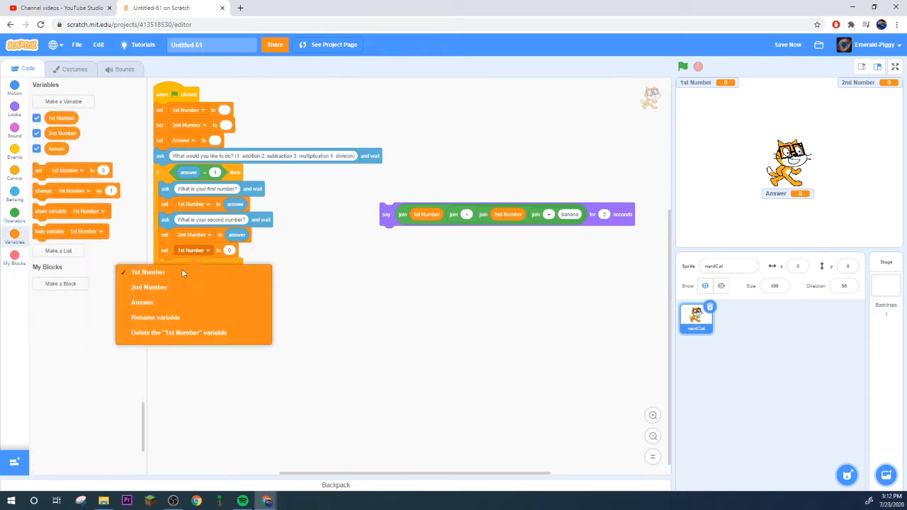
left_click(14, 210)
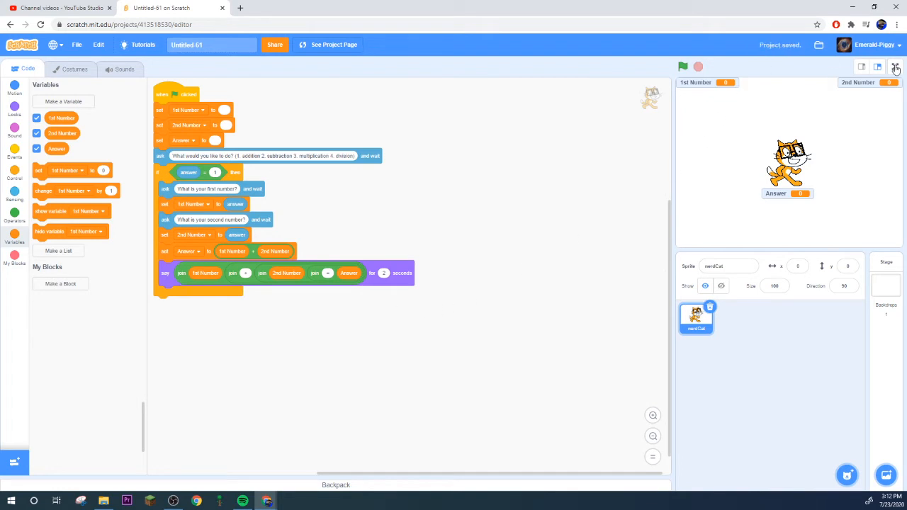
Run full screen, choose 1 for addition, enter 2 and 2, confirm Answer 4, exit.
left_click(895, 66)
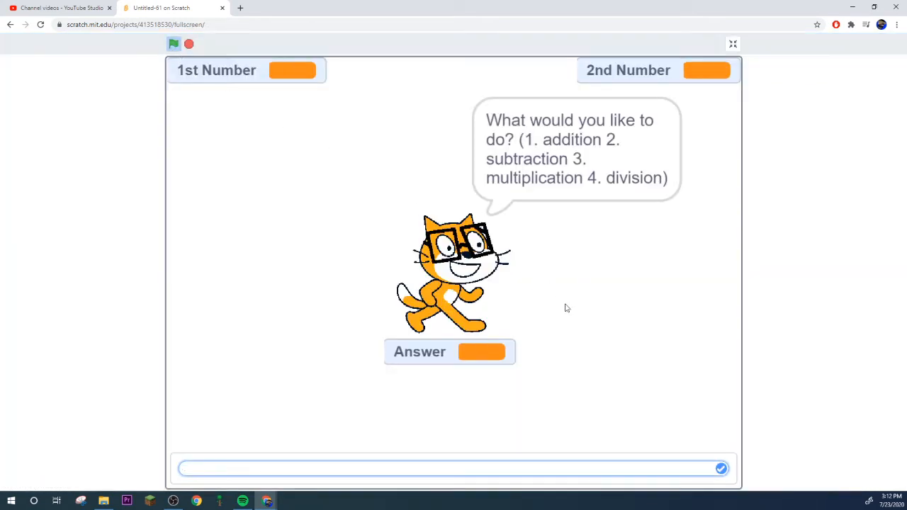
type("1")
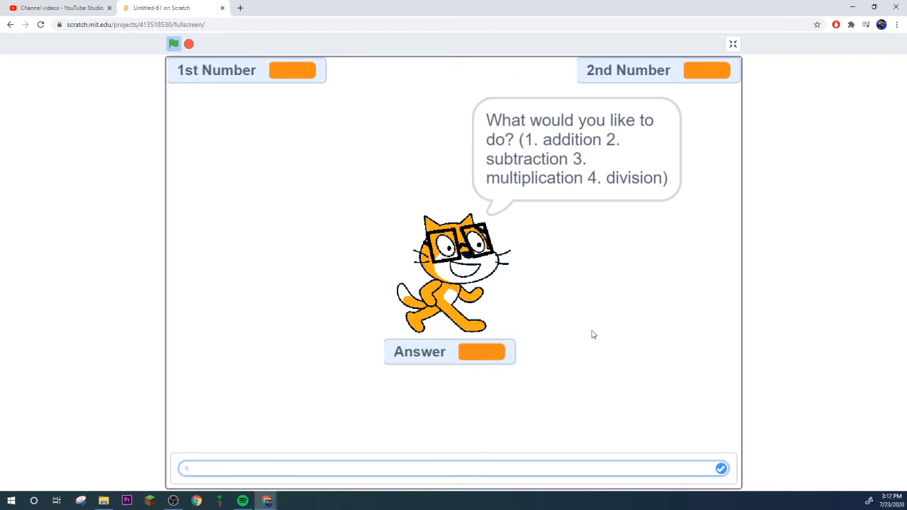
left_click(721, 469)
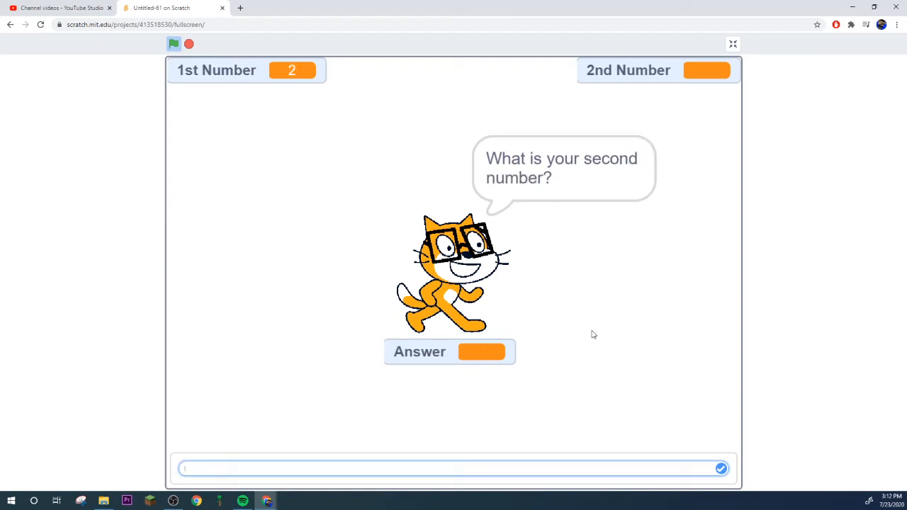
mouse_move(324, 86)
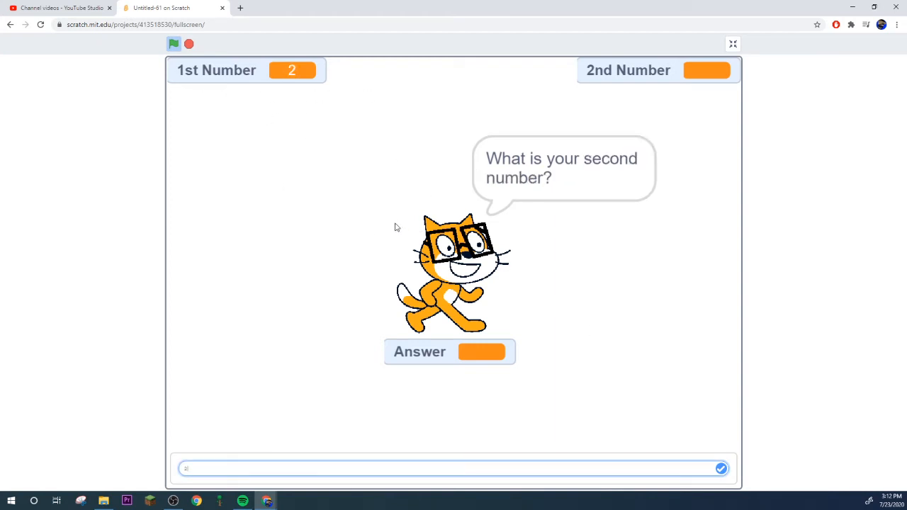
left_click(720, 468)
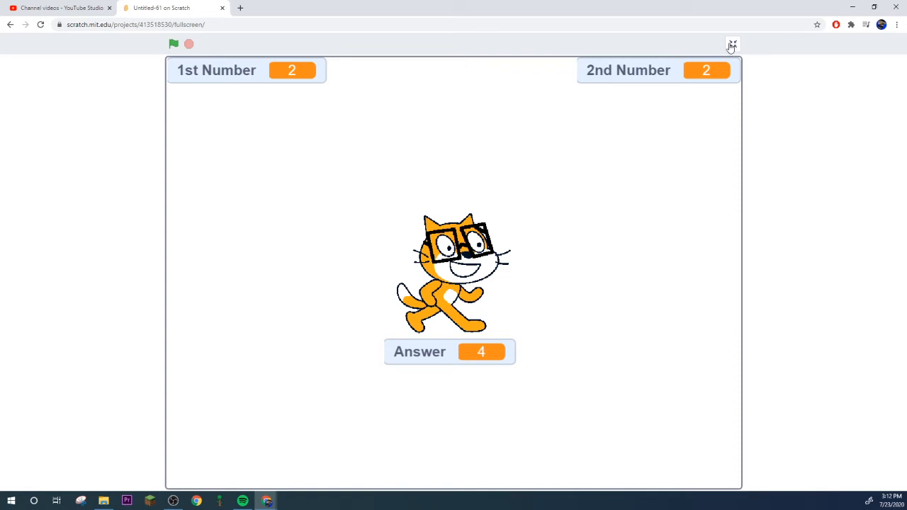
left_click(732, 44)
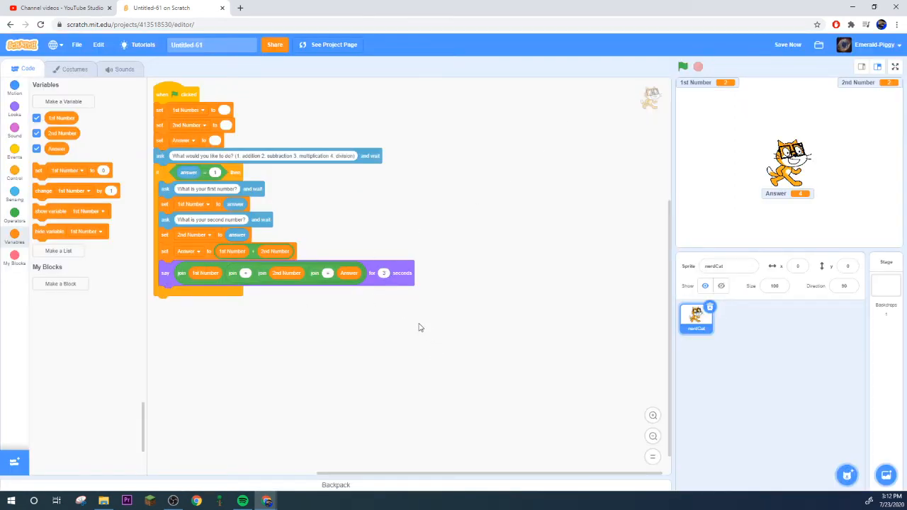
mouse_move(355, 257)
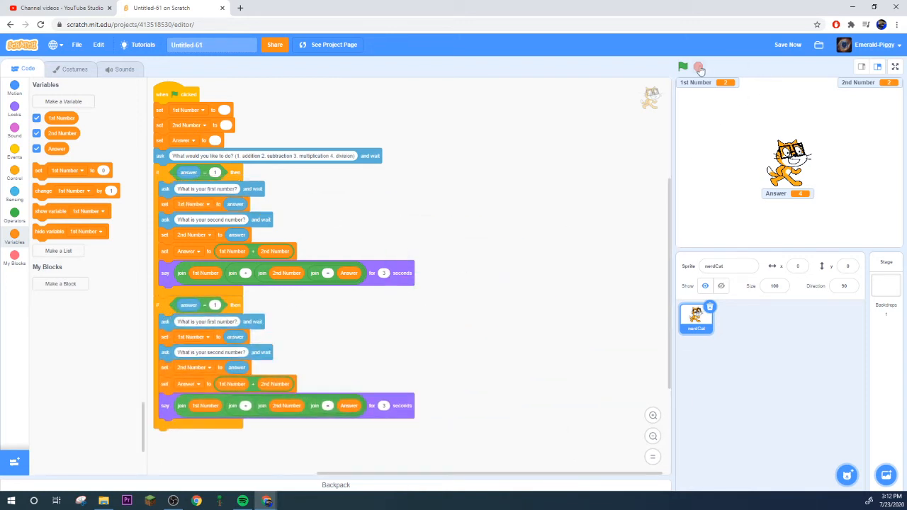
Stop the project; make the copied branch check answer = 2, compute 1st Number − 2nd Number, say '-'.
left_click(682, 65)
type("2")
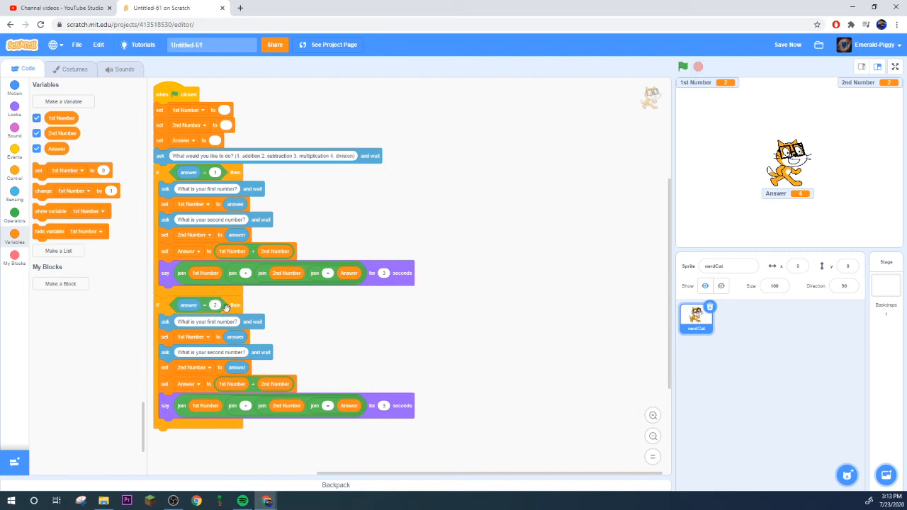
left_click(652, 415)
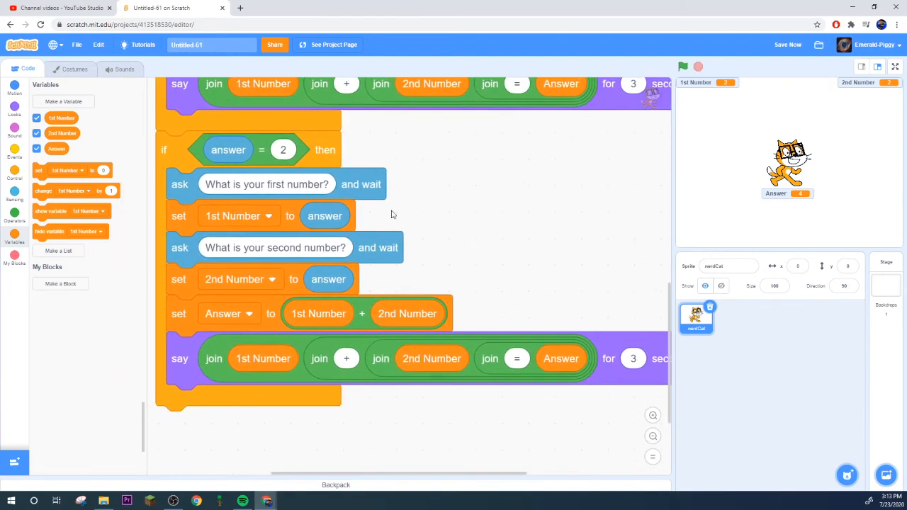
mouse_move(249, 252)
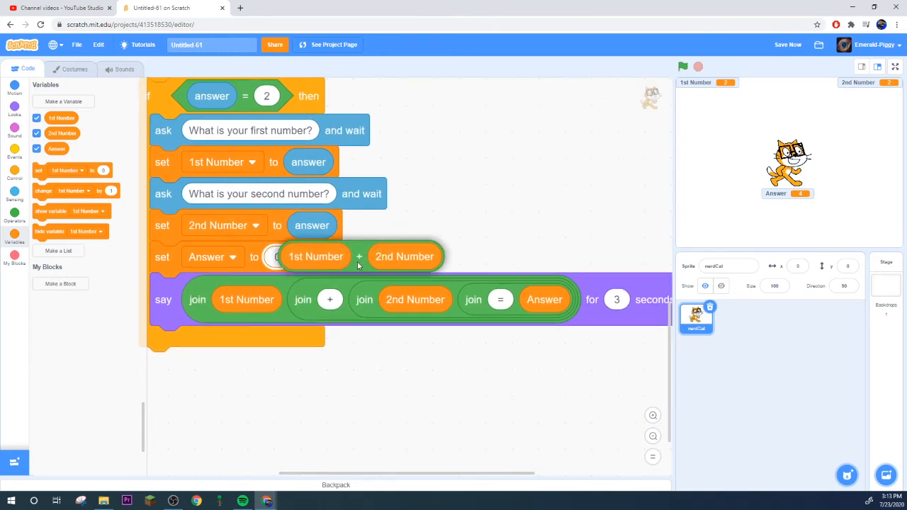
left_click(14, 220)
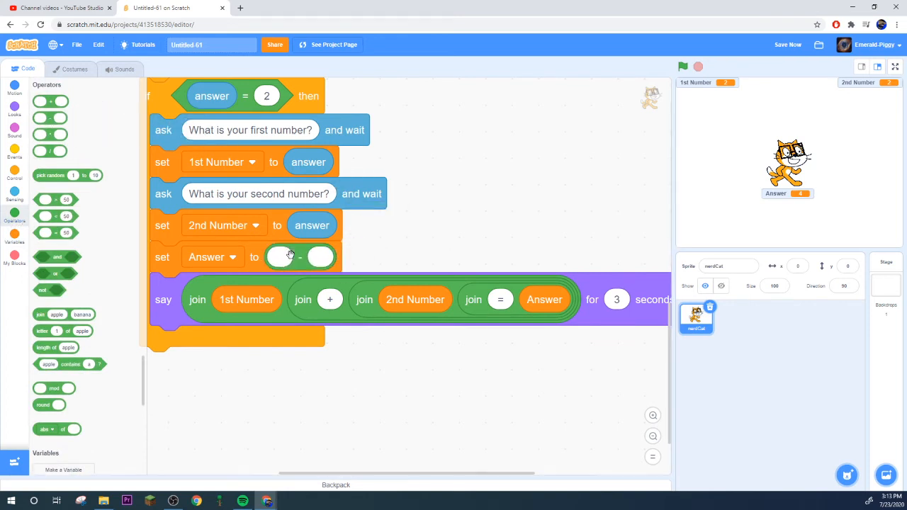
left_click(14, 234)
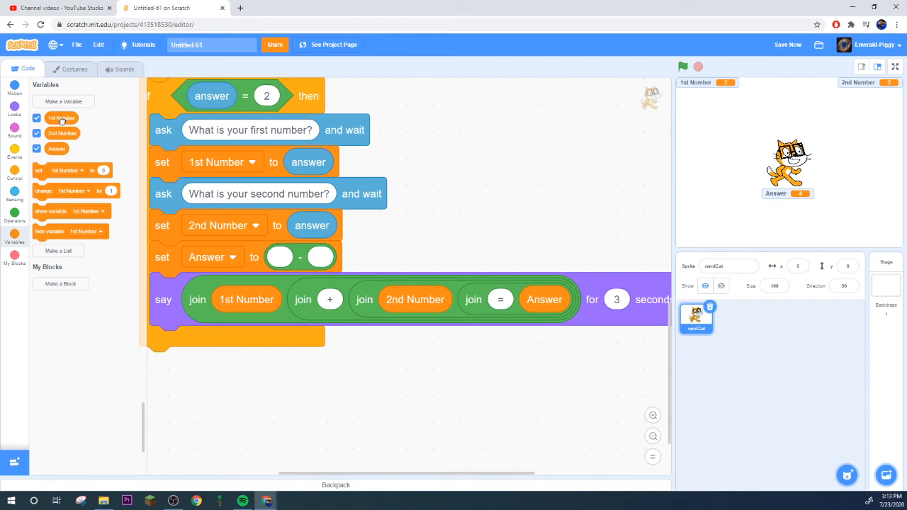
left_click_drag(61, 117, 301, 259)
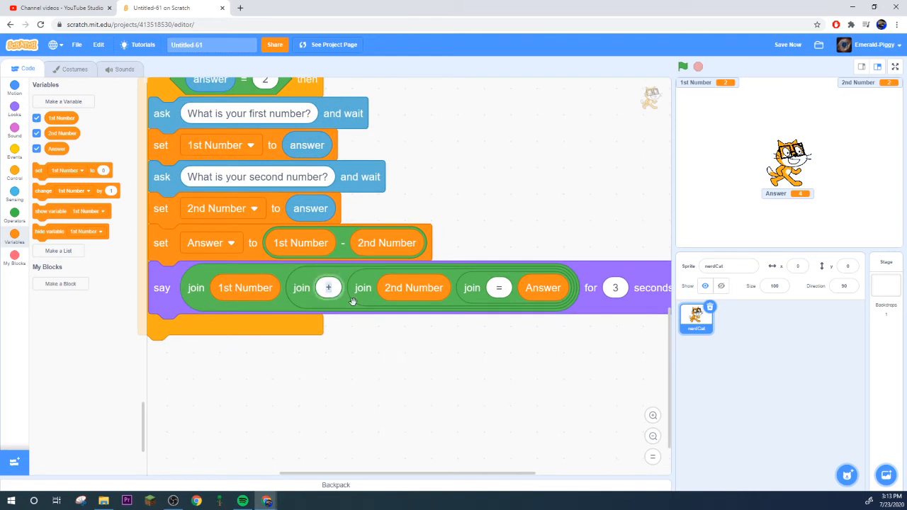
left_click(328, 287)
type("-")
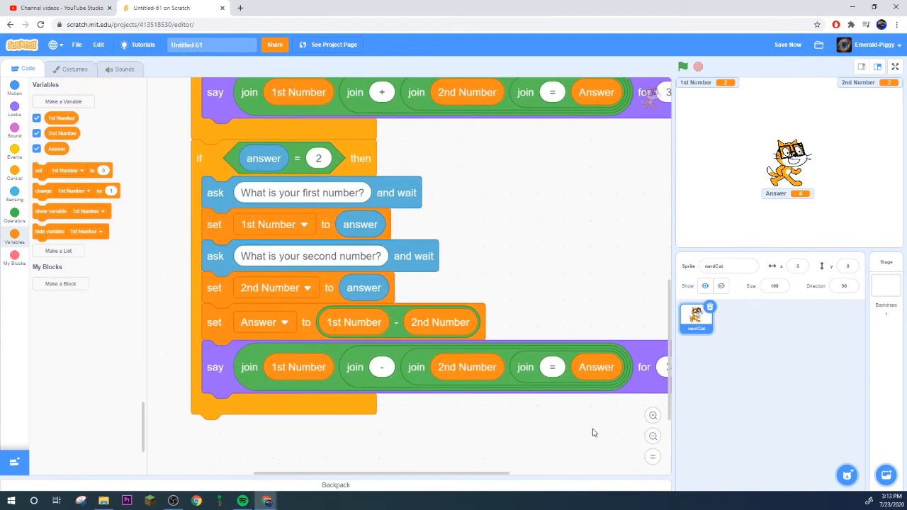
mouse_move(814, 45)
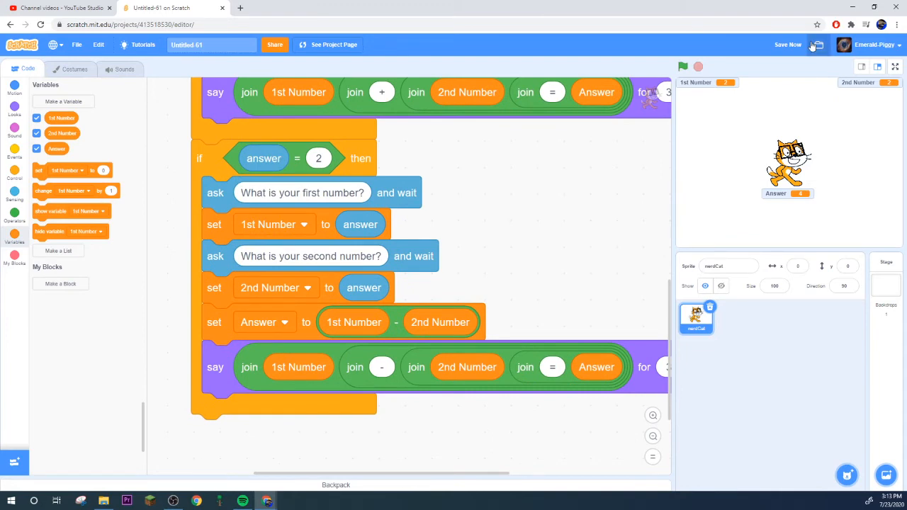
Run the calculator, choose subtraction, and test 5 and 3 for nerdCat saying 5-3=2.
left_click(894, 66)
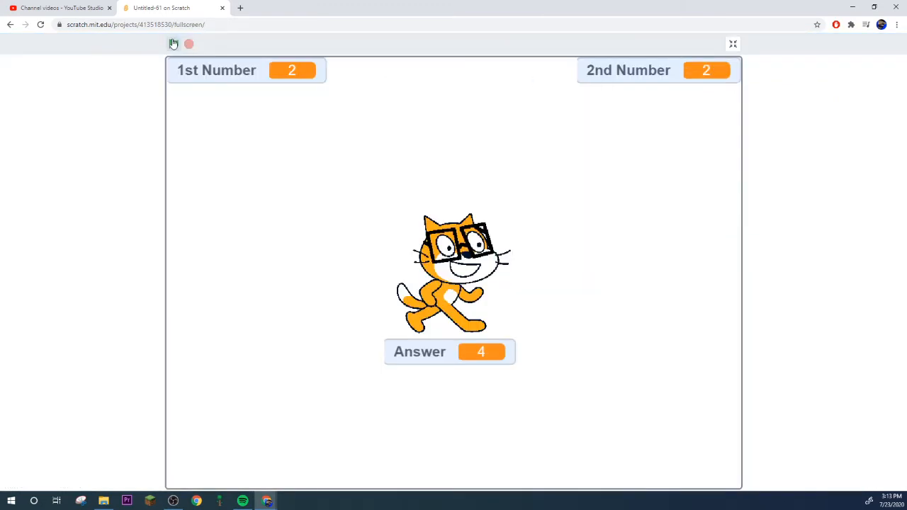
left_click(173, 44)
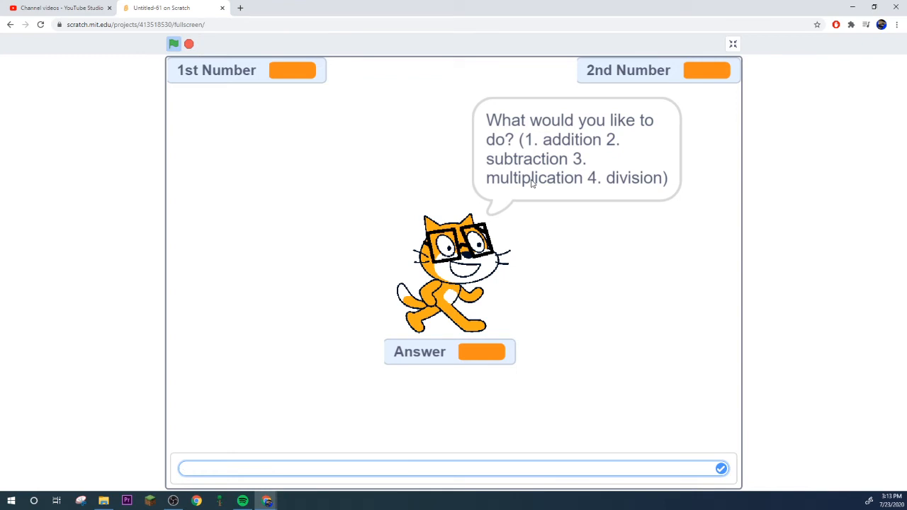
left_click(720, 468)
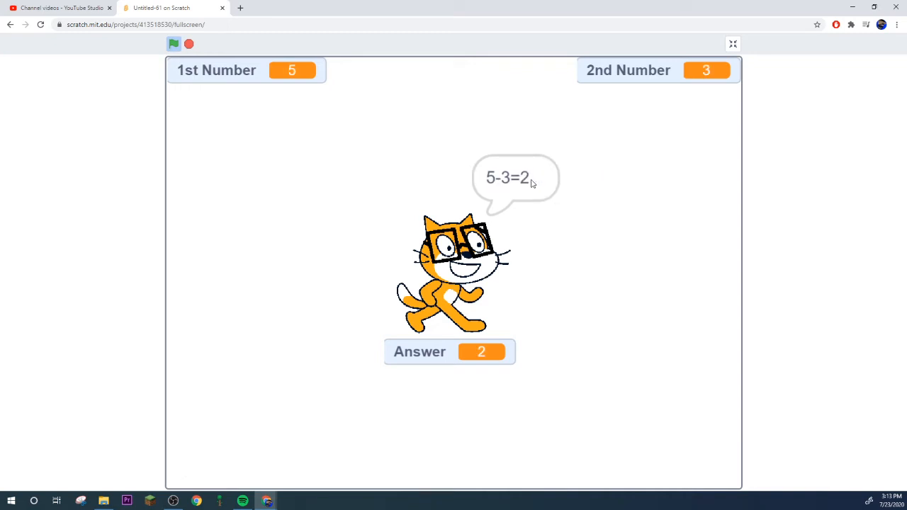
mouse_move(527, 199)
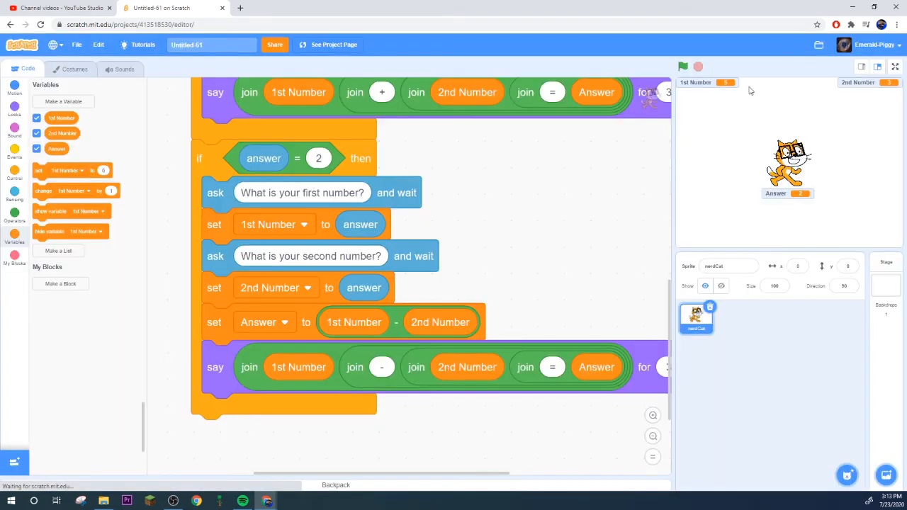
mouse_move(186, 162)
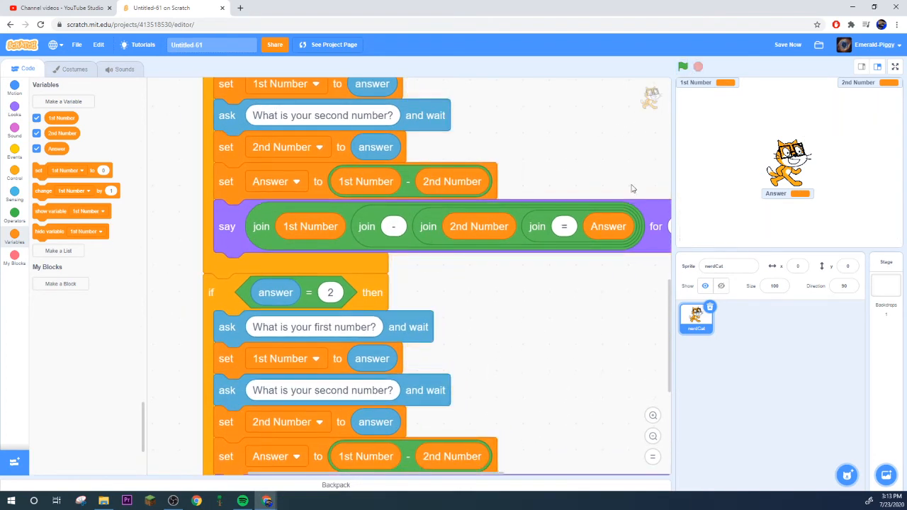
Fill the answer = 3 branch with 1st Number * 2nd Number and a '*' equation.
scroll("down", 3)
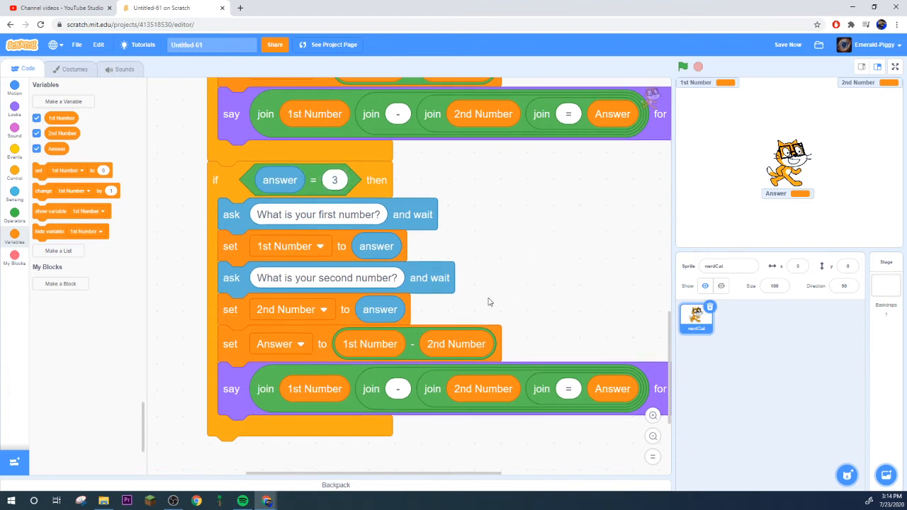
mouse_move(313, 322)
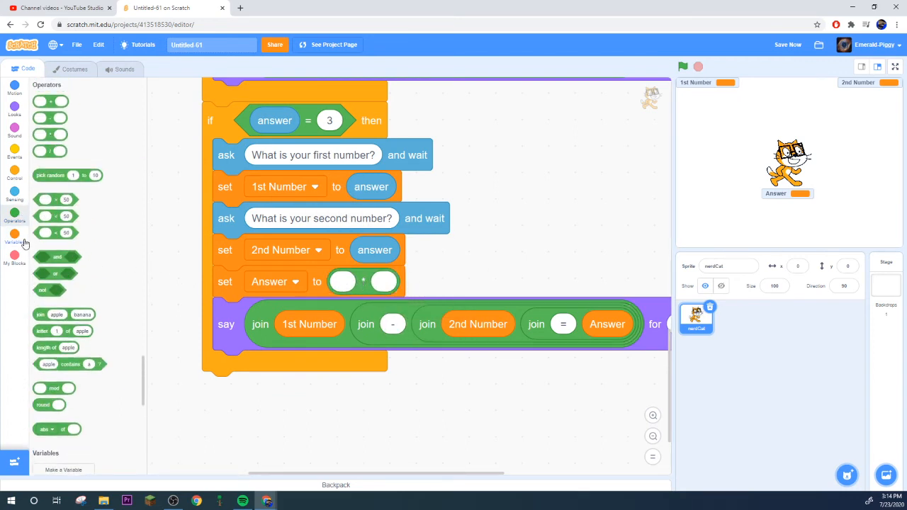
left_click(14, 242)
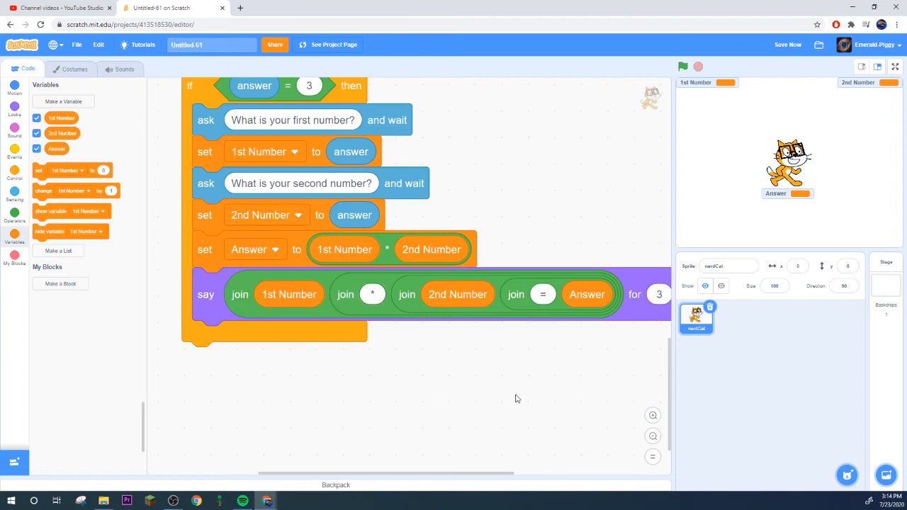
scroll("up", 3)
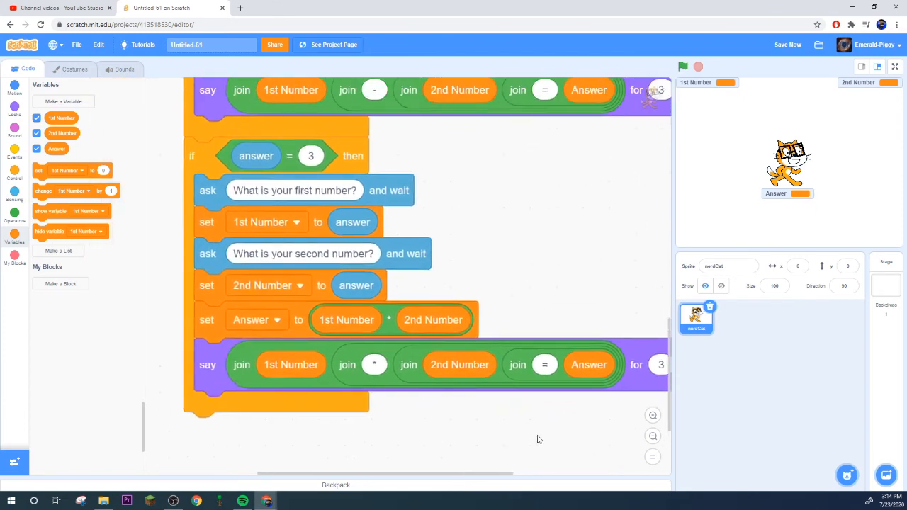
Run the calculator full screen to test multiplication with 4 and 4, expecting Answer 16.
left_click(895, 67)
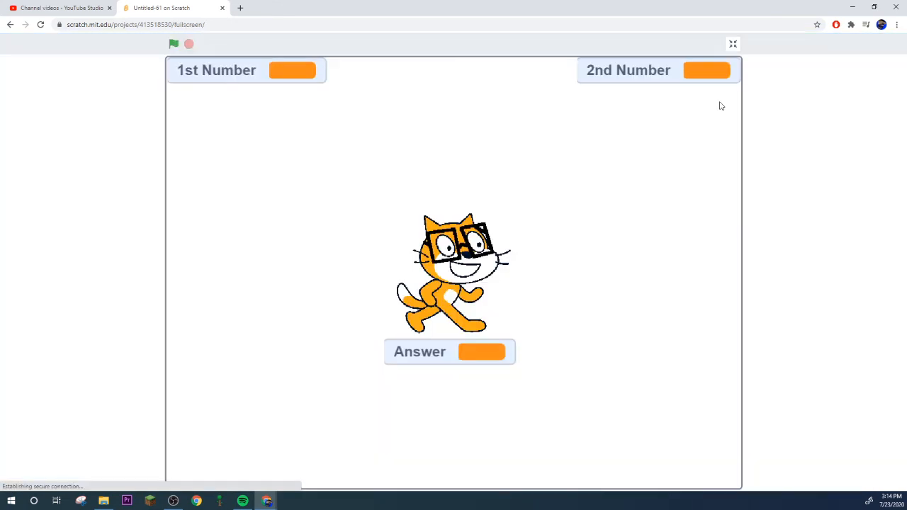
left_click(174, 44)
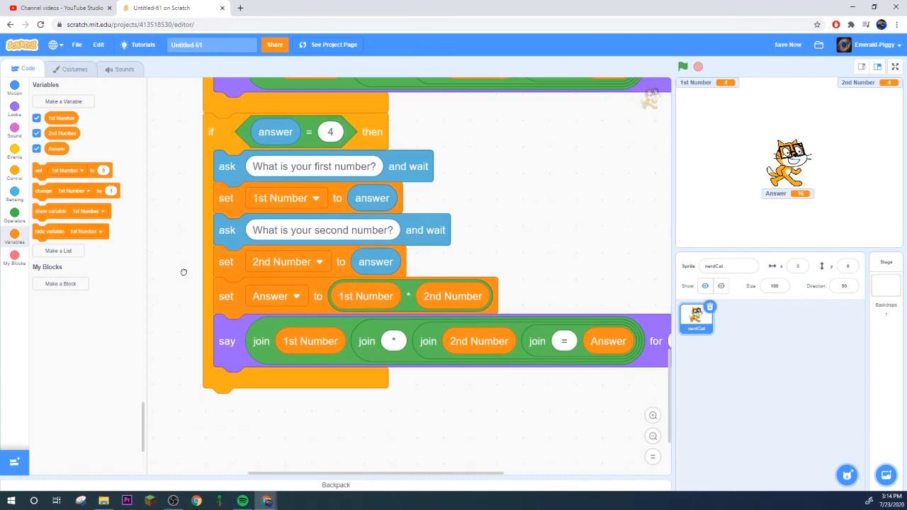
Set Answer to 1st Number / 2nd Number in the answer = 4 branch.
left_click(14, 210)
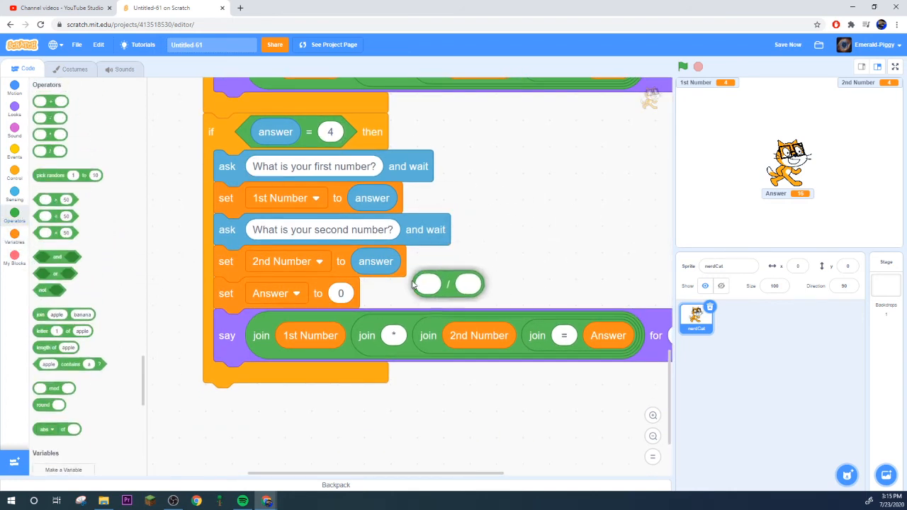
left_click_drag(446, 284, 343, 292)
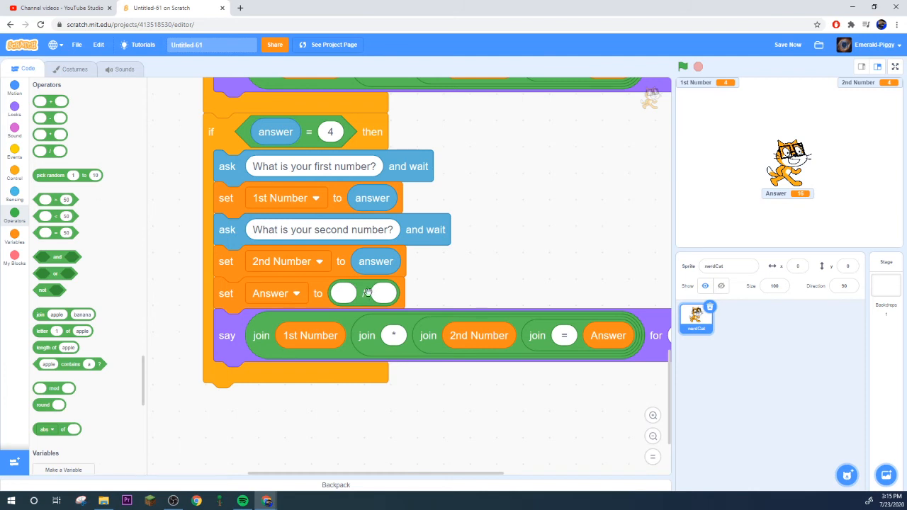
left_click(363, 293)
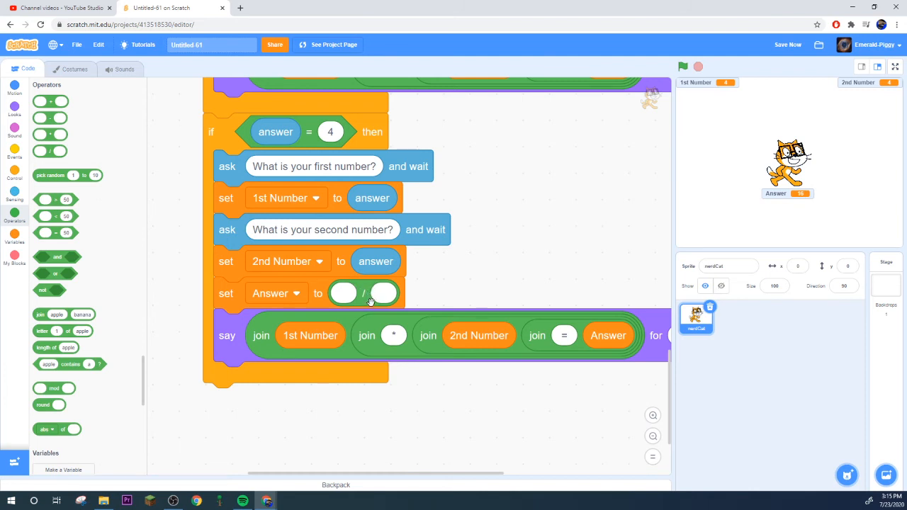
left_click(14, 238)
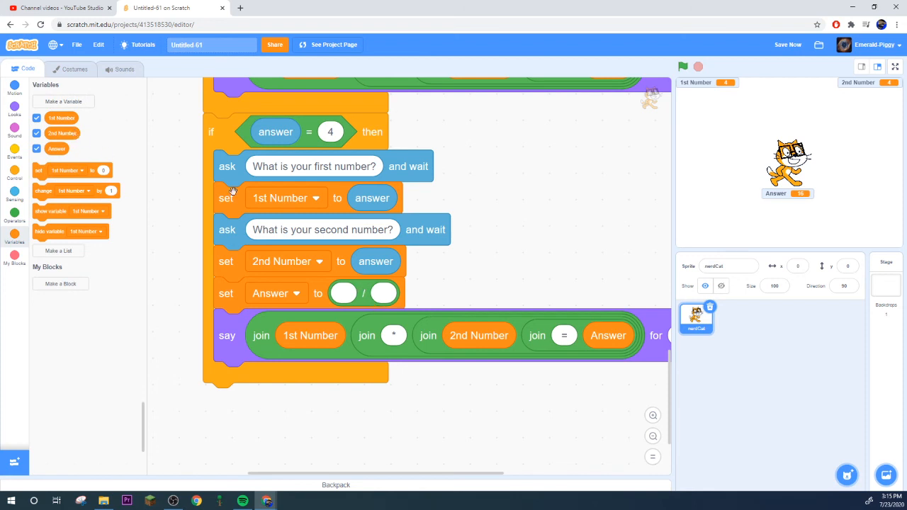
left_click_drag(61, 117, 365, 296)
type("/")
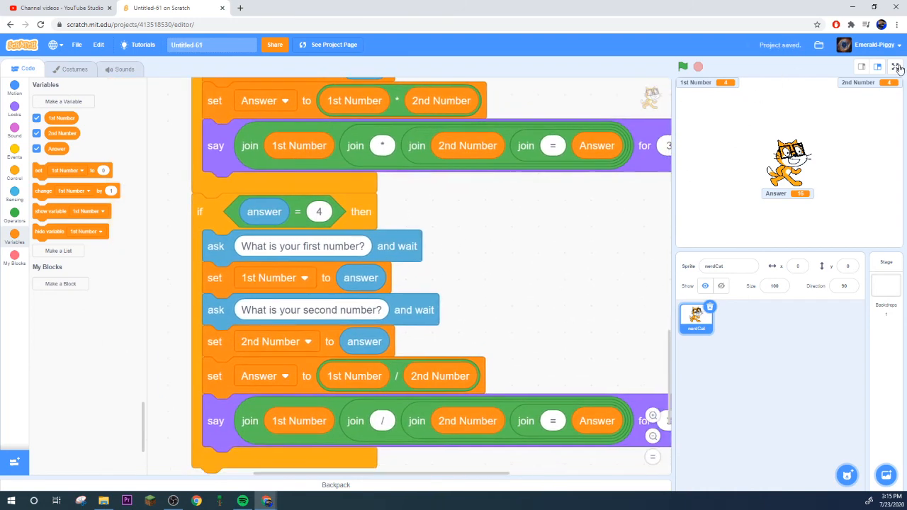
left_click(898, 66)
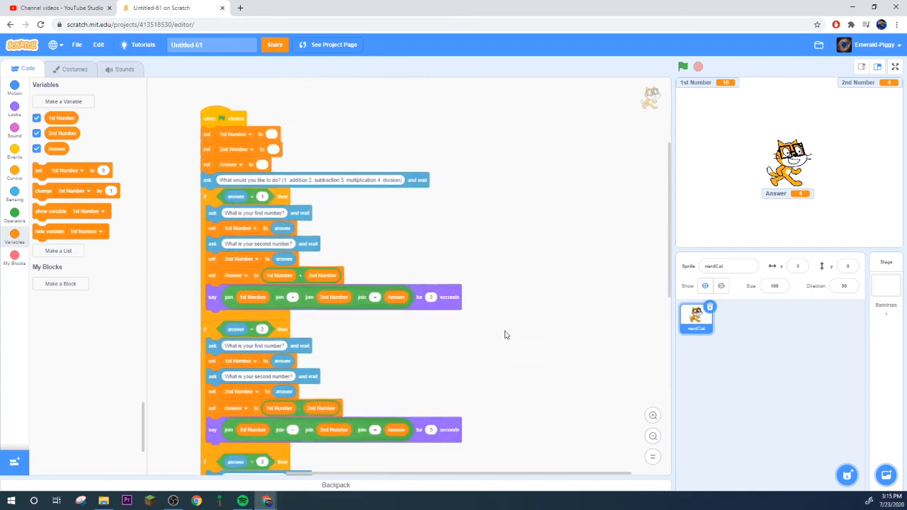
scroll("down", 3)
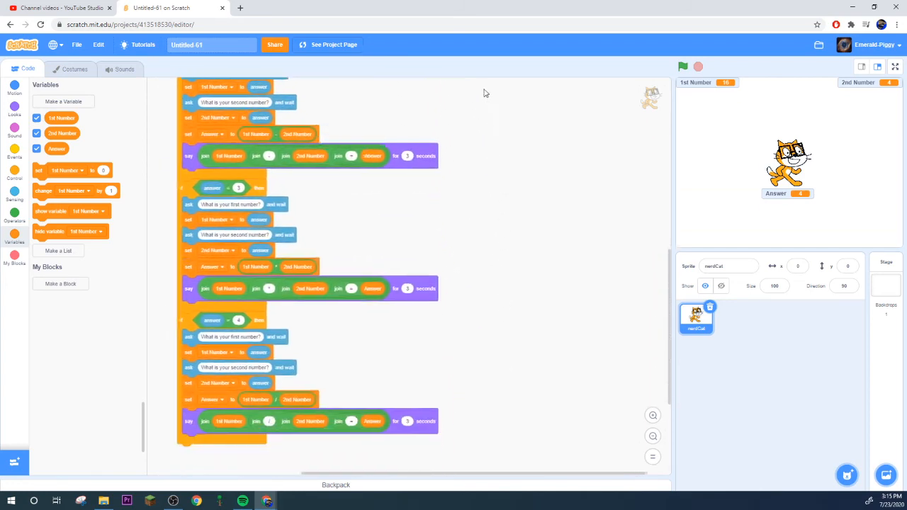
scroll("down", 3)
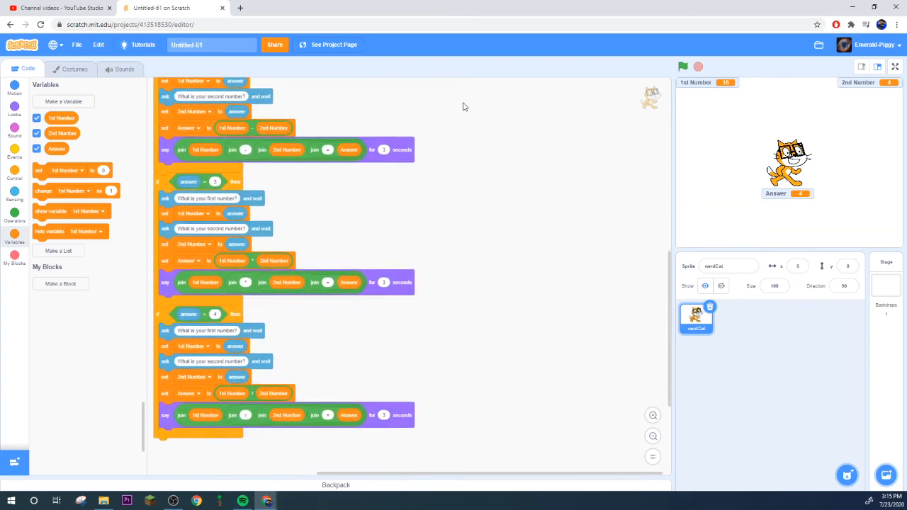
scroll("up", 3)
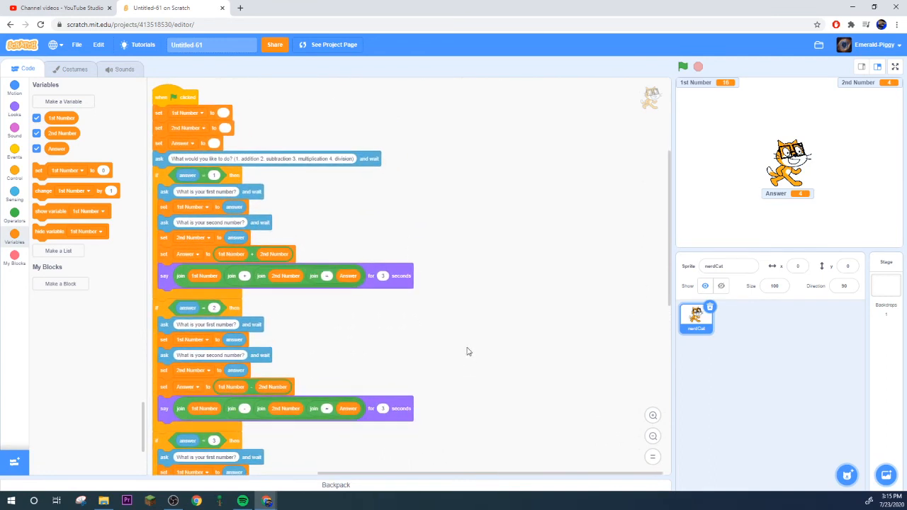
scroll("down", 3)
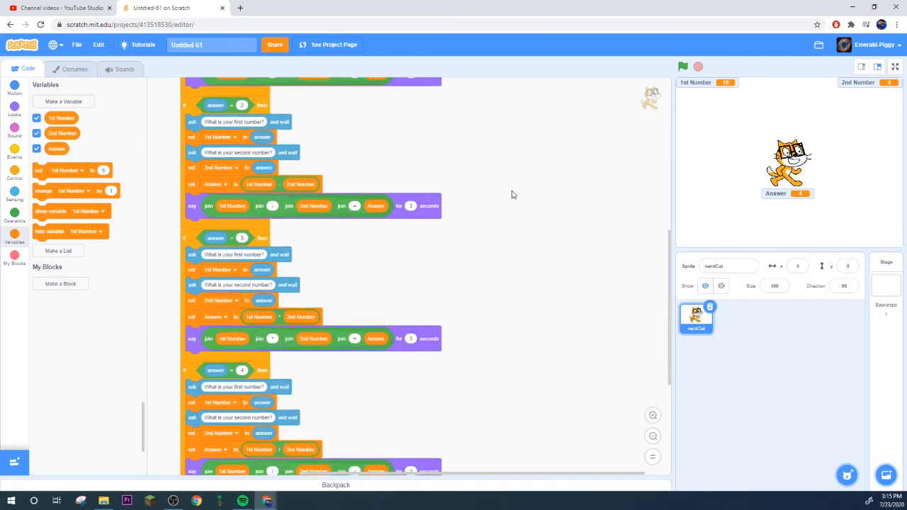
scroll("down", 3)
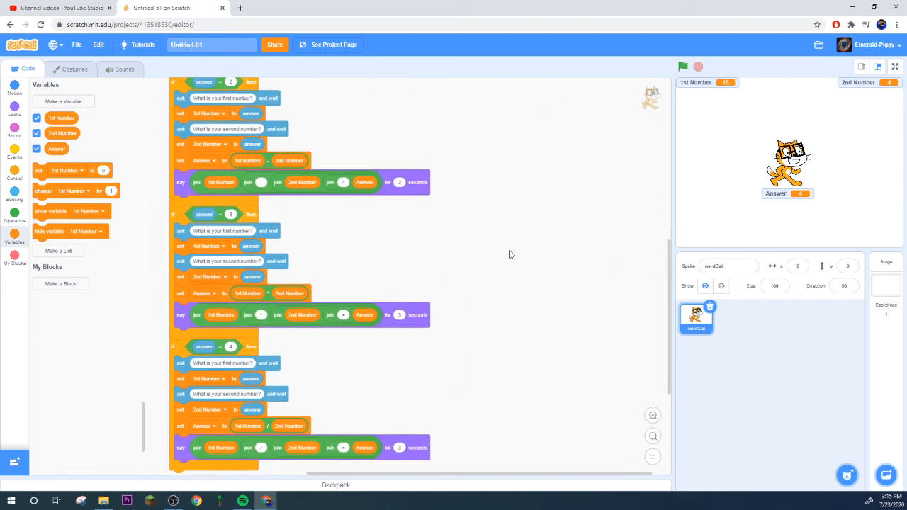
scroll("up", 3)
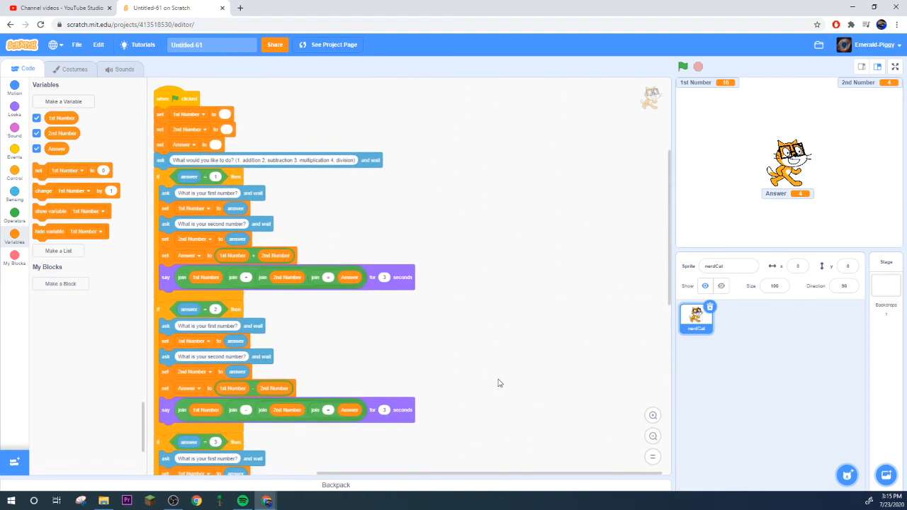
scroll("up", 3)
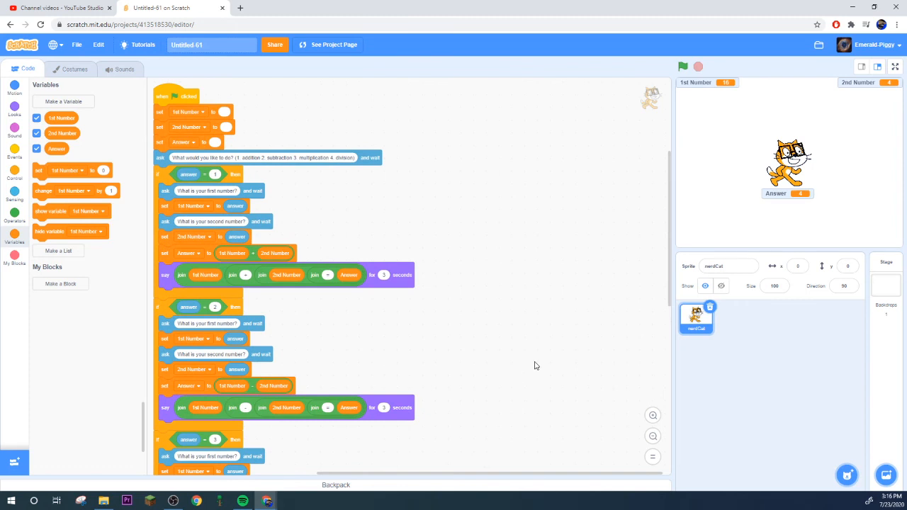